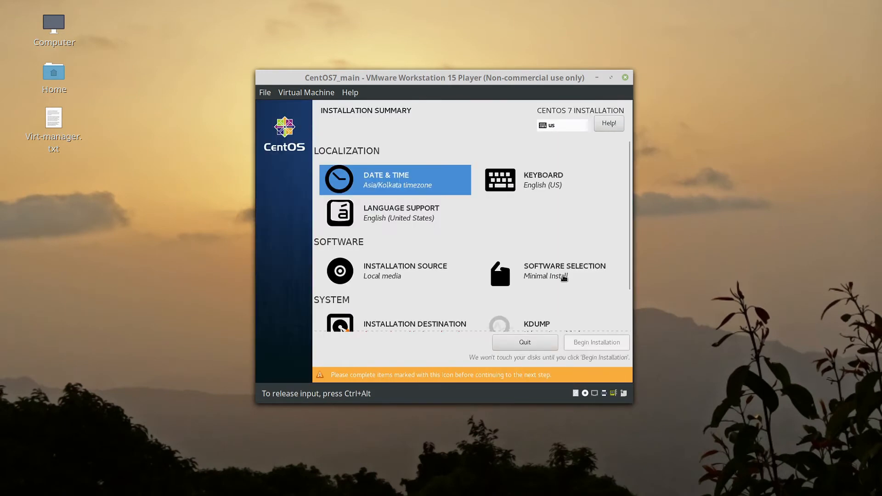
Review the installer preview's Installation Destination, manual partitioning, swap partition and Root Password pages.
{"action": "scroll", "scroll_direction": "down", "scroll_amount": 3}
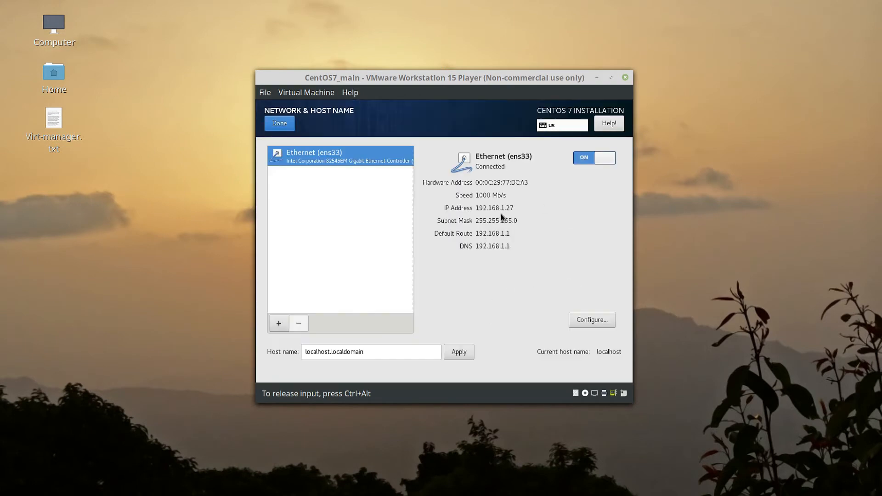
{"action": "left_click", "coordinate": [279, 123]}
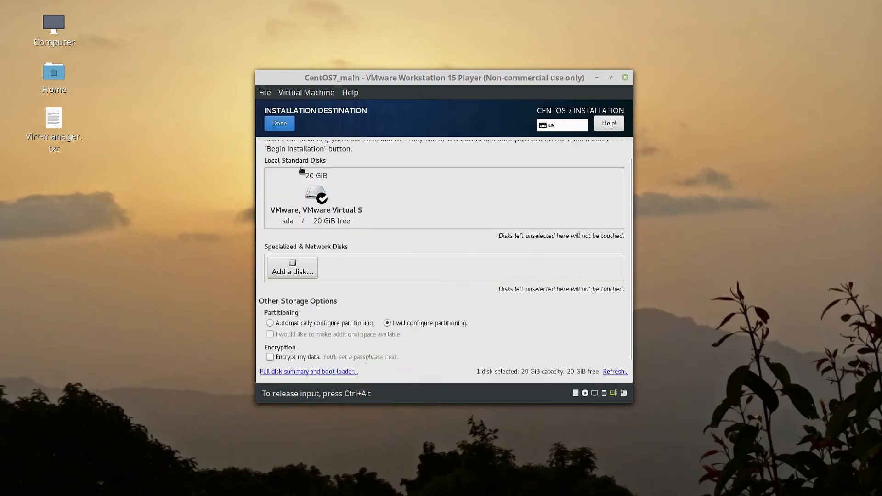
{"action": "left_click", "coordinate": [279, 123]}
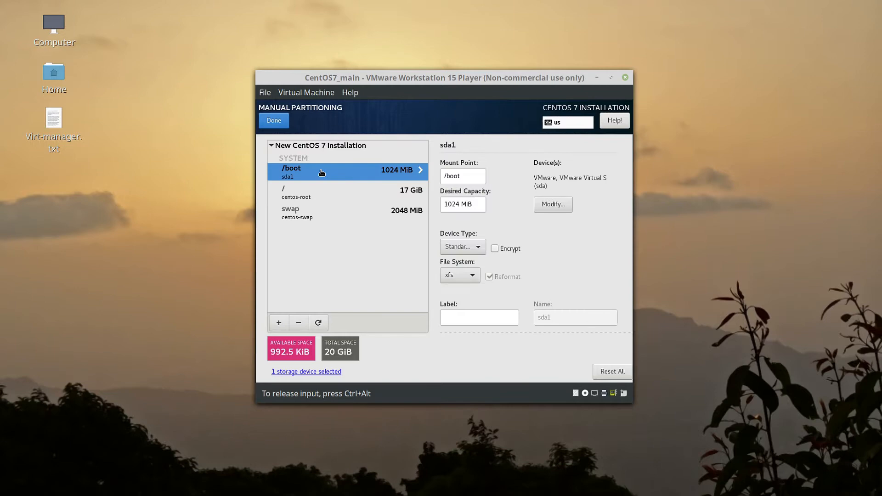
{"action": "left_click", "coordinate": [333, 212]}
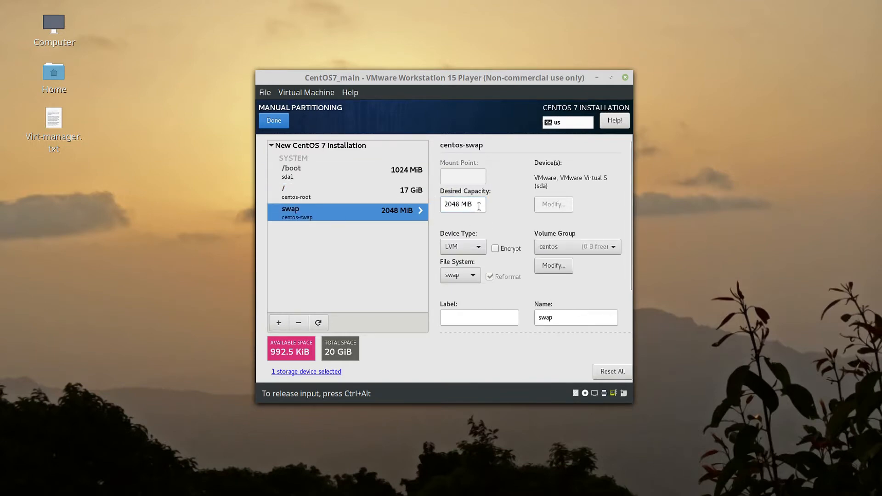
{"action": "left_click", "coordinate": [273, 120]}
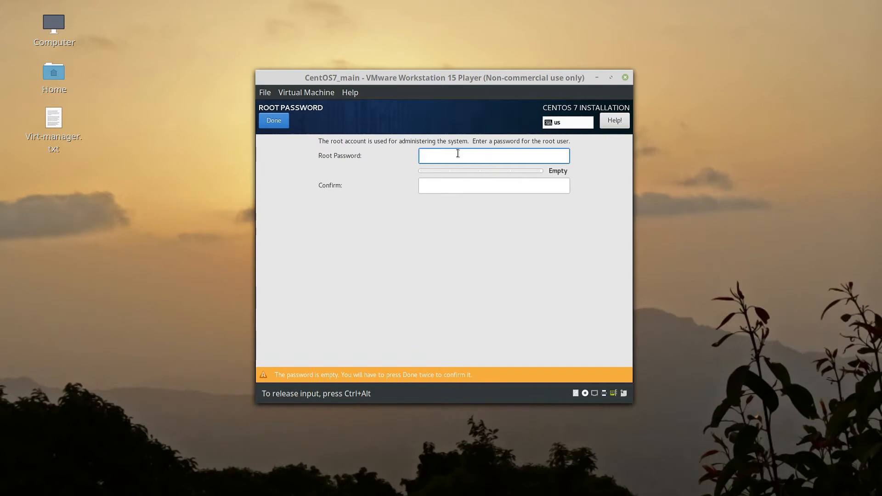
{"action": "left_click", "coordinate": [274, 120]}
{"action": "type", "text": "vm"}
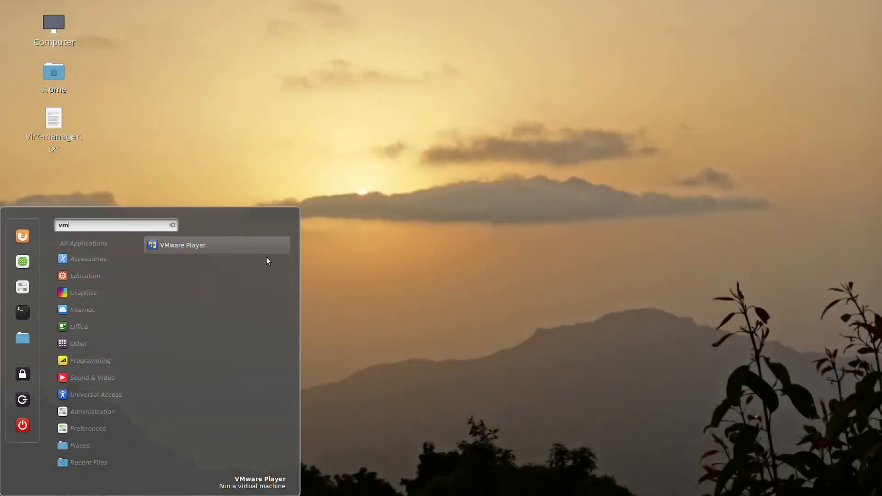
Launch VMware Player and look through its File and Virtual Machine menus.
{"action": "left_click", "coordinate": [183, 245]}
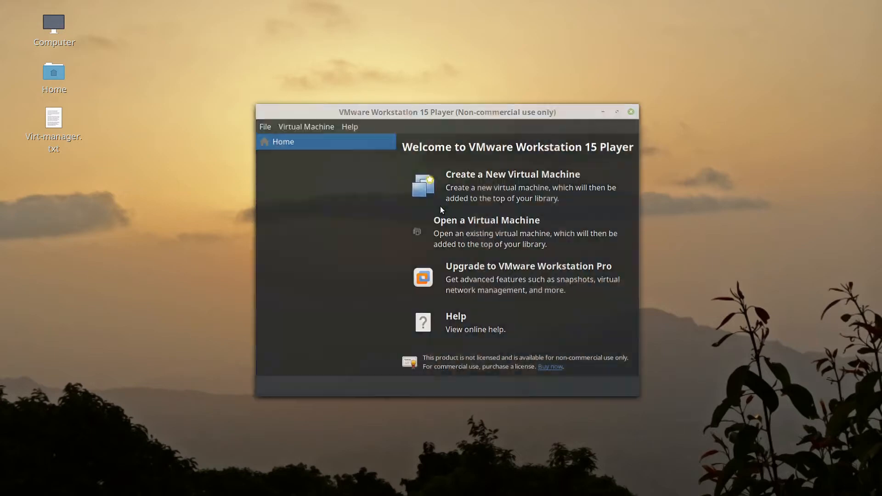
{"action": "mouse_move", "coordinate": [460, 183]}
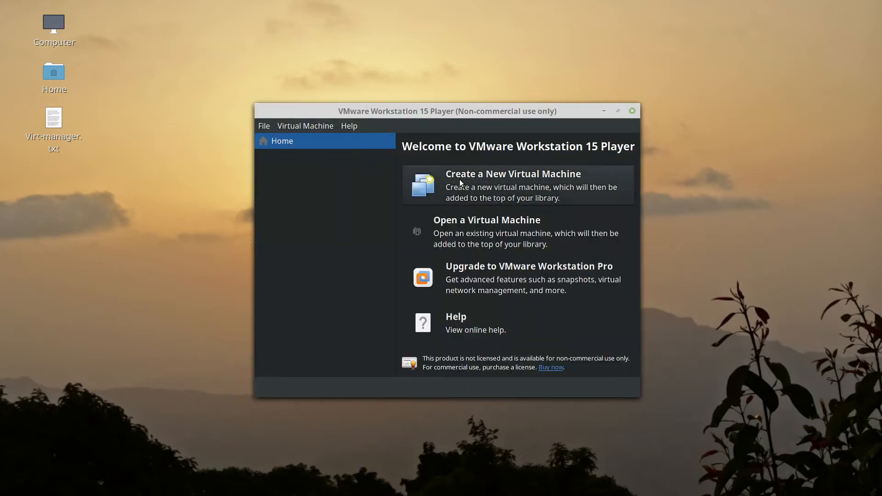
{"action": "mouse_move", "coordinate": [269, 131]}
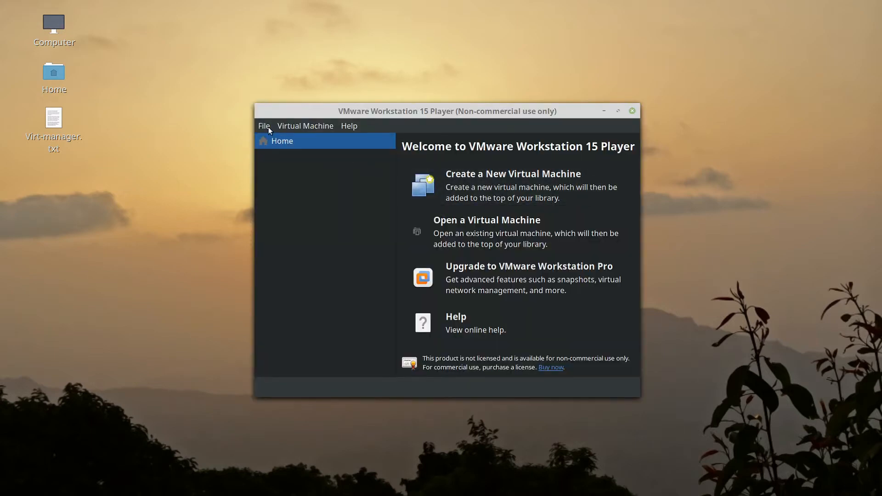
{"action": "left_click", "coordinate": [264, 126]}
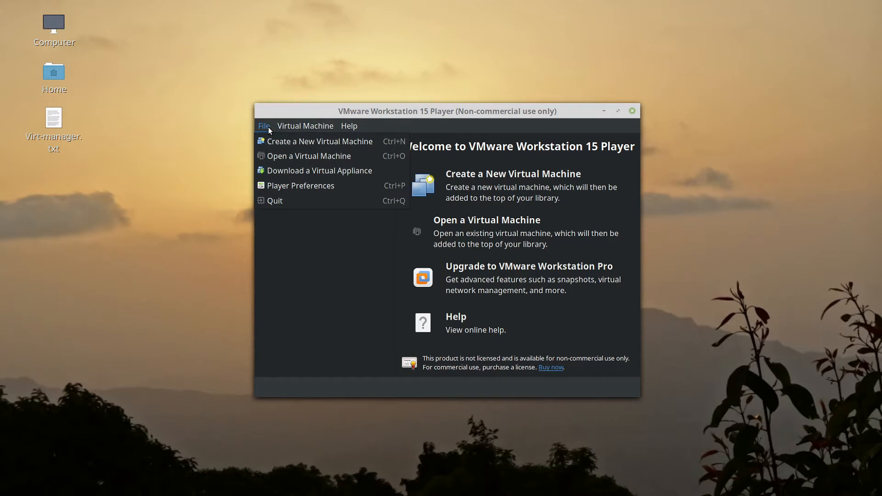
{"action": "left_click", "coordinate": [305, 126]}
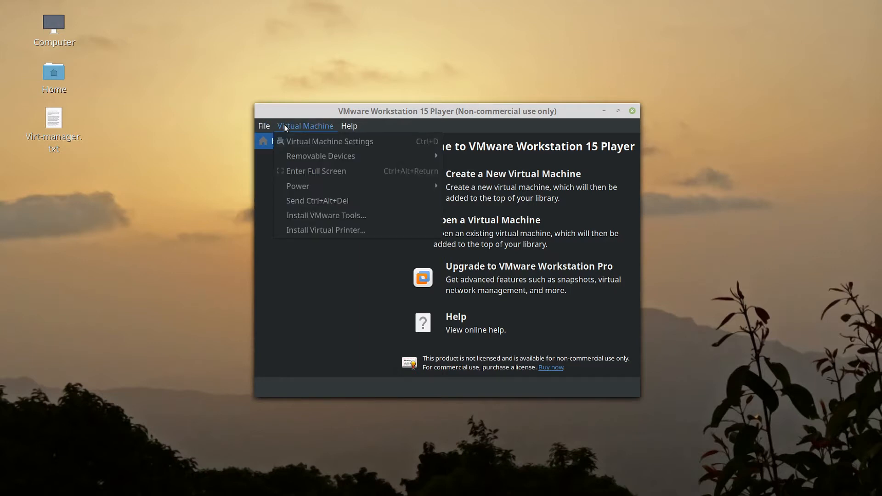
{"action": "mouse_move", "coordinate": [303, 131]}
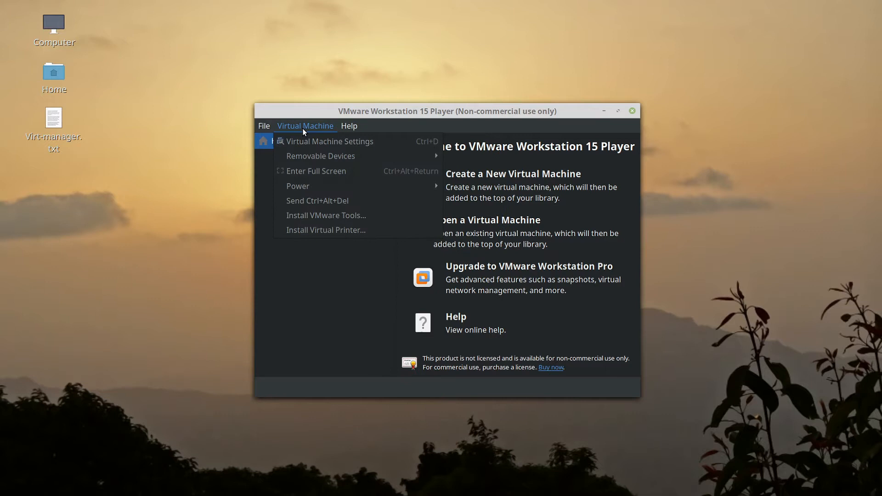
{"action": "mouse_move", "coordinate": [305, 290]}
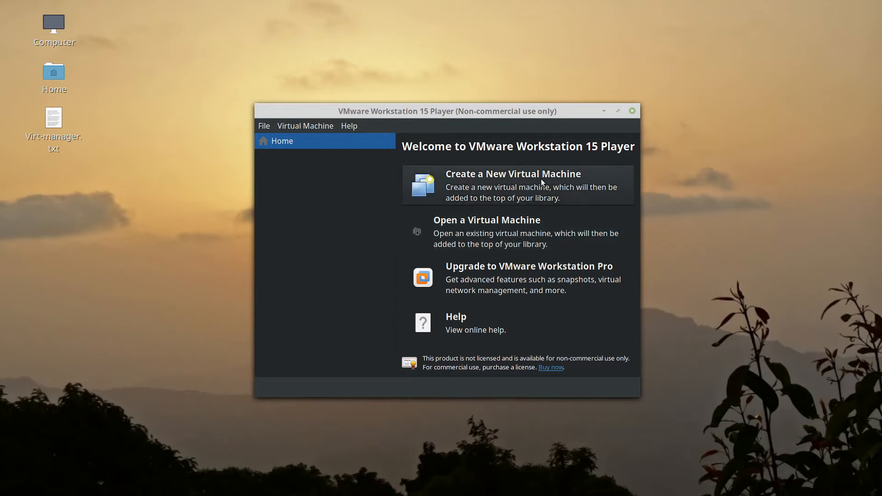
Start a new VM, locate CentOS-7-x86_64-Minimal-1810.iso, then choose to install the OS later.
{"action": "left_click", "coordinate": [513, 185]}
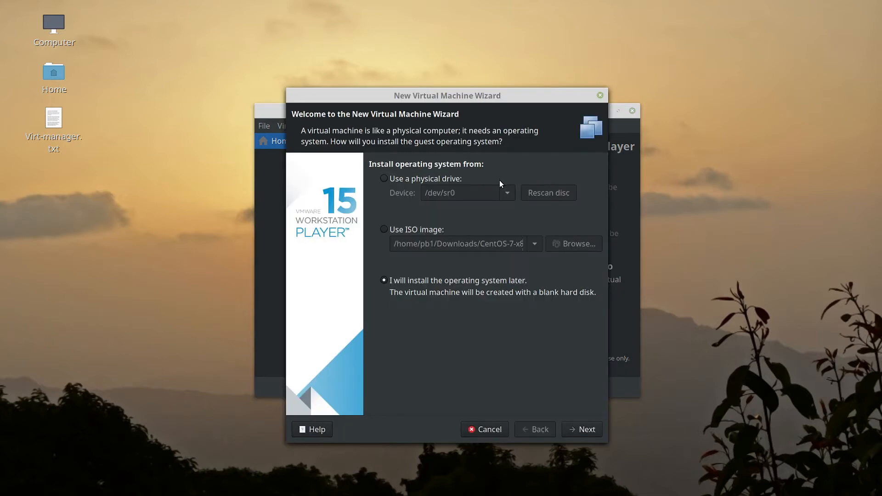
{"action": "mouse_move", "coordinate": [398, 226]}
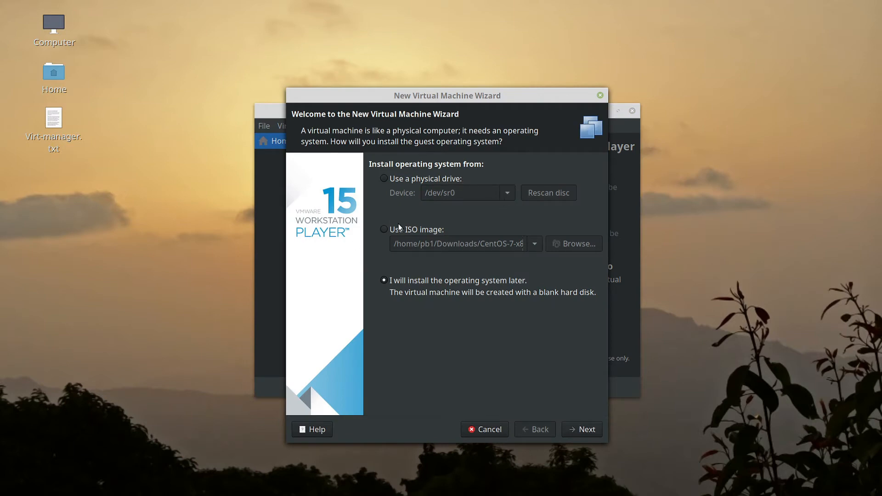
{"action": "left_click", "coordinate": [573, 243]}
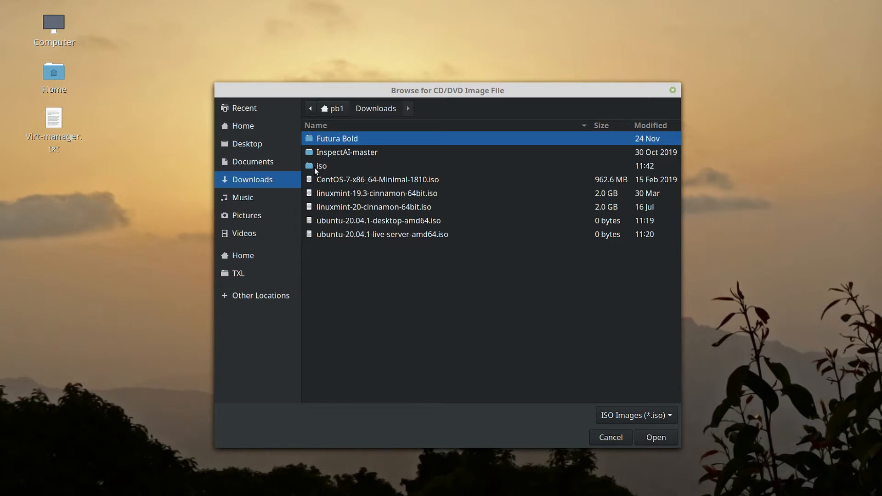
{"action": "left_click", "coordinate": [321, 166]}
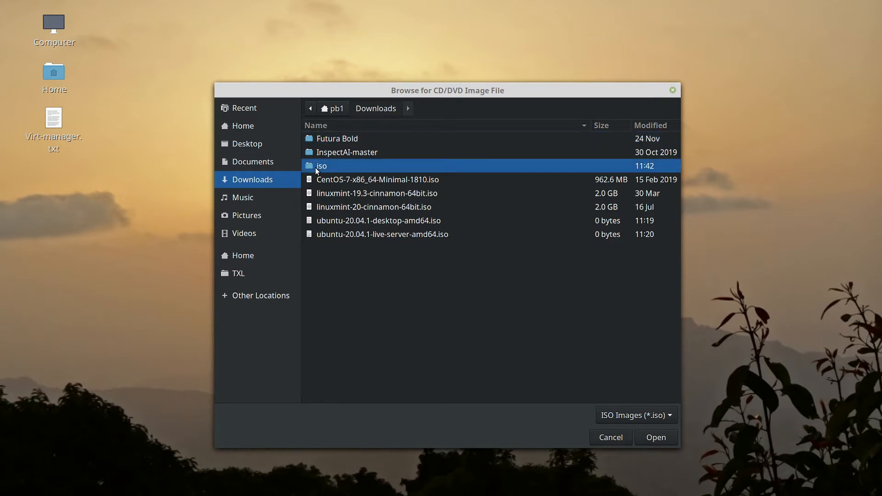
{"action": "double_click", "coordinate": [321, 166]}
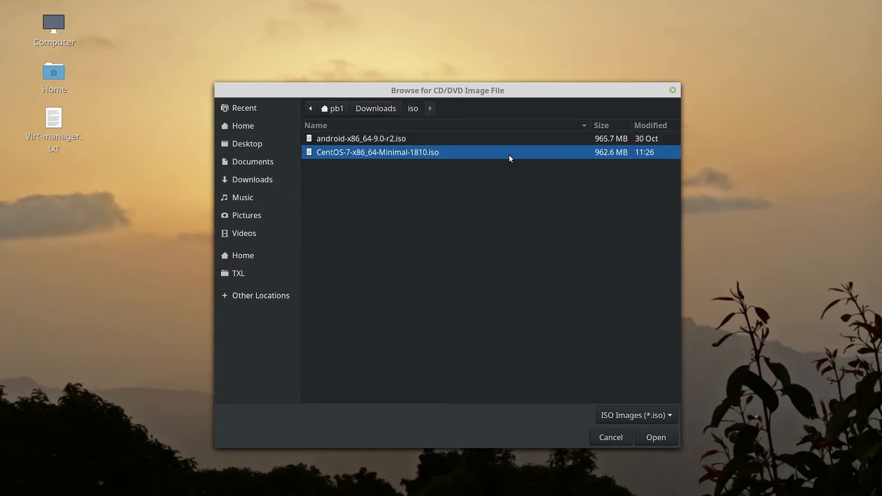
{"action": "left_click", "coordinate": [655, 437]}
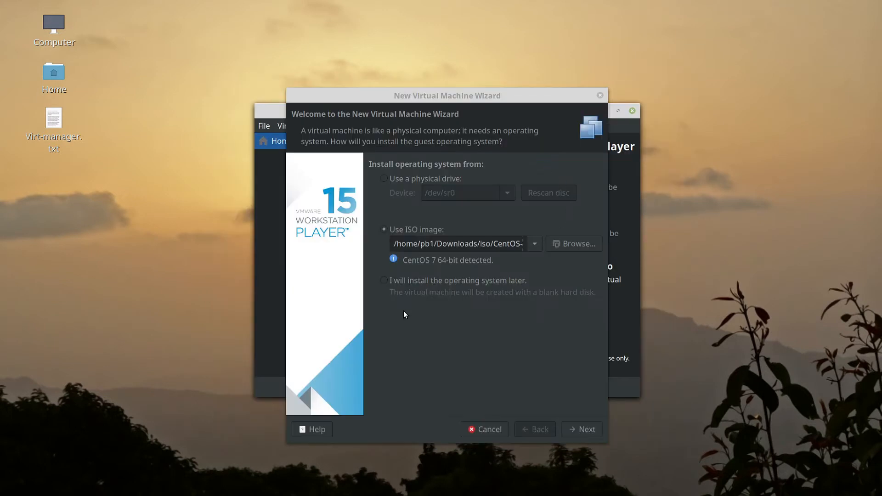
{"action": "left_click", "coordinate": [384, 280]}
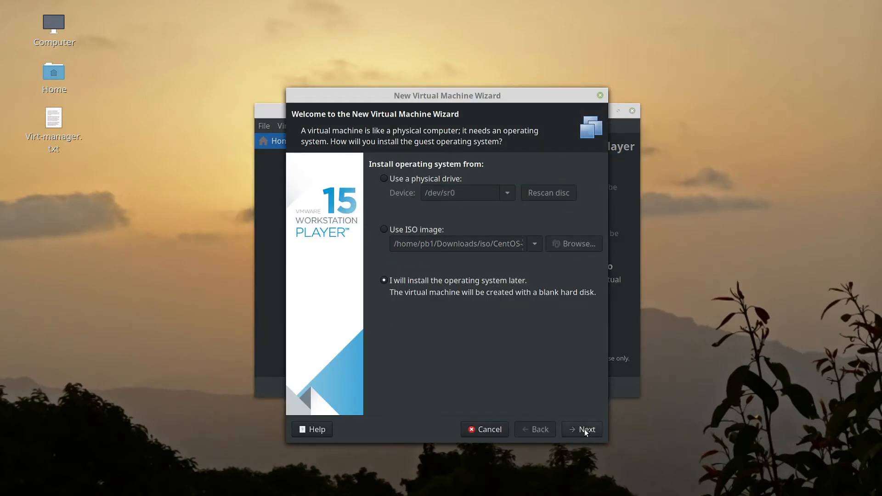
{"action": "left_click", "coordinate": [582, 429]}
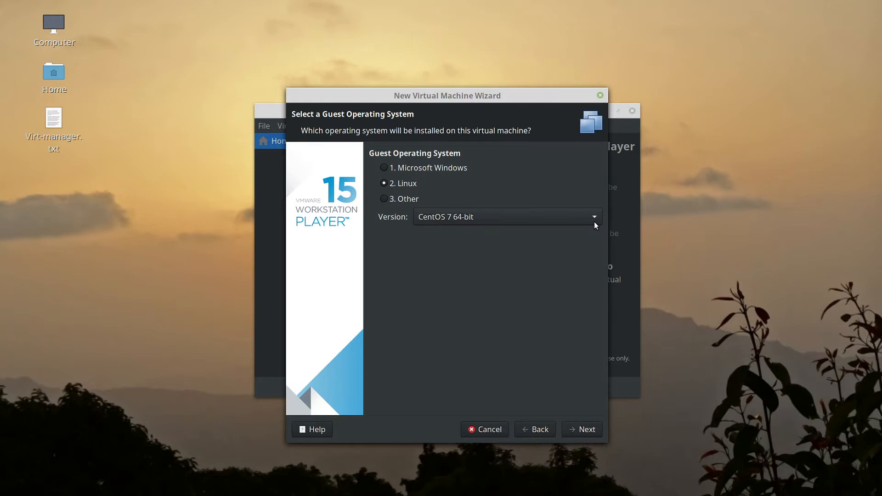
Accept Linux CentOS 7 64-bit as guest and name the machine CentOS7_main.
{"action": "left_click", "coordinate": [587, 430]}
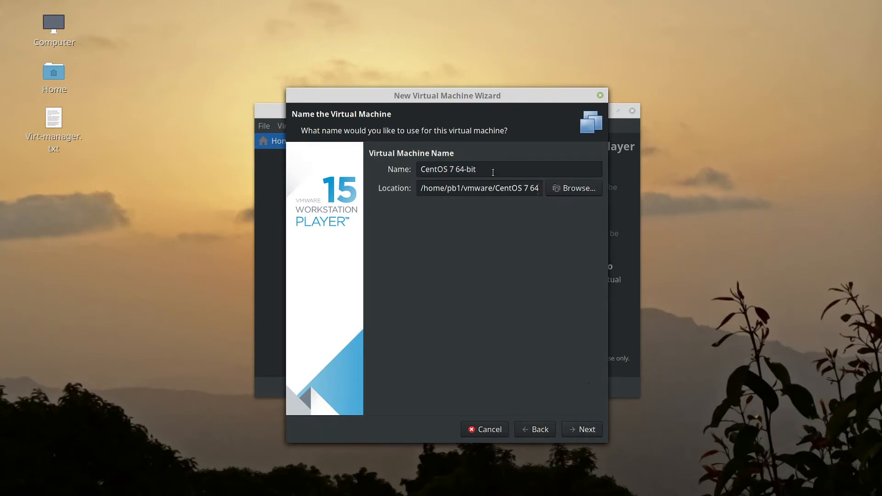
{"action": "double_click", "coordinate": [461, 169]}
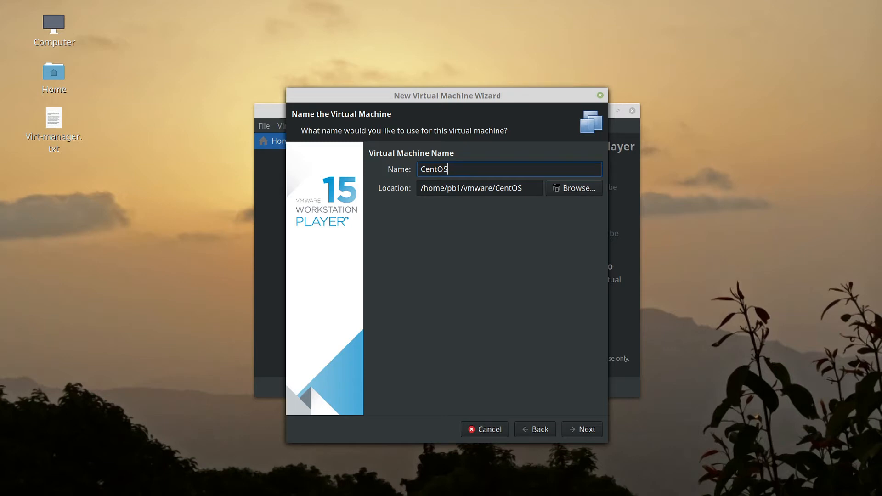
{"action": "type", "text": "7_"}
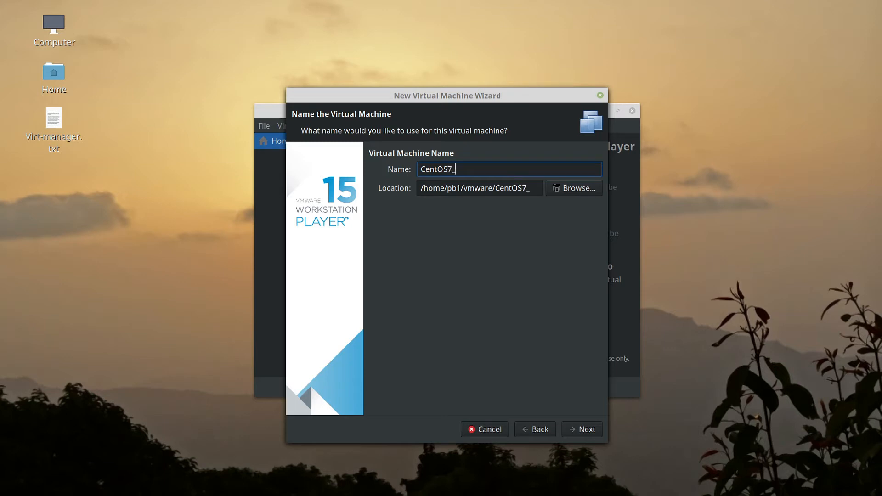
{"action": "type", "text": "main"}
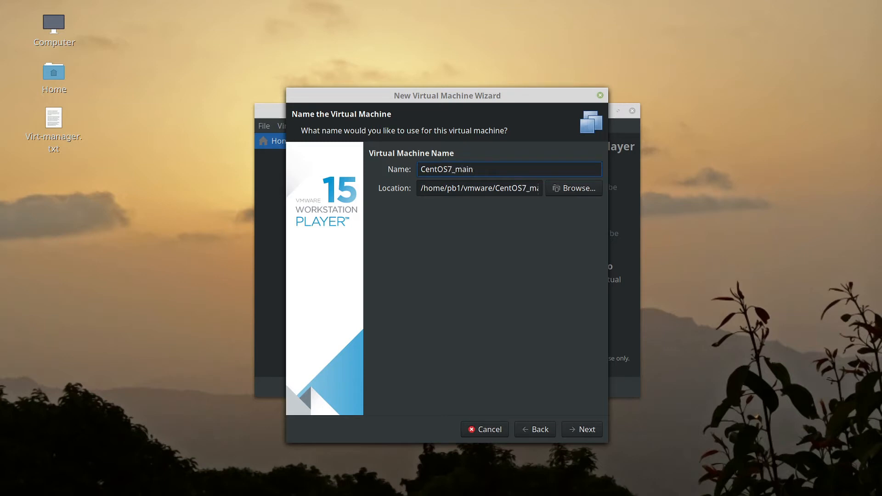
{"action": "left_click", "coordinate": [474, 169]}
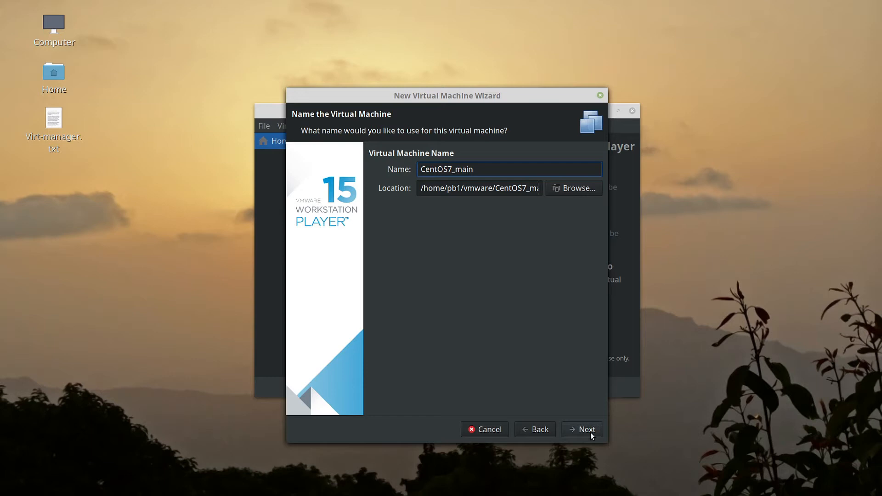
Keep the 20 GB disk capacity and reach the Ready to Create summary.
{"action": "left_click", "coordinate": [582, 430]}
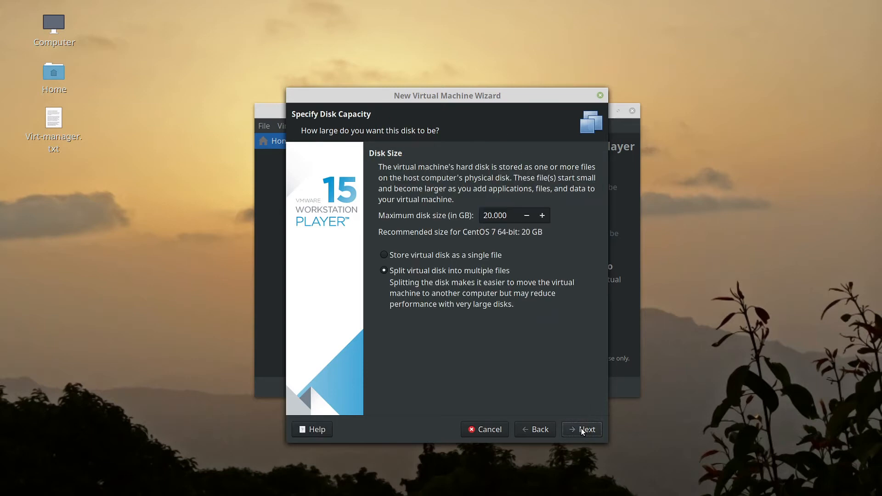
{"action": "mouse_move", "coordinate": [511, 225]}
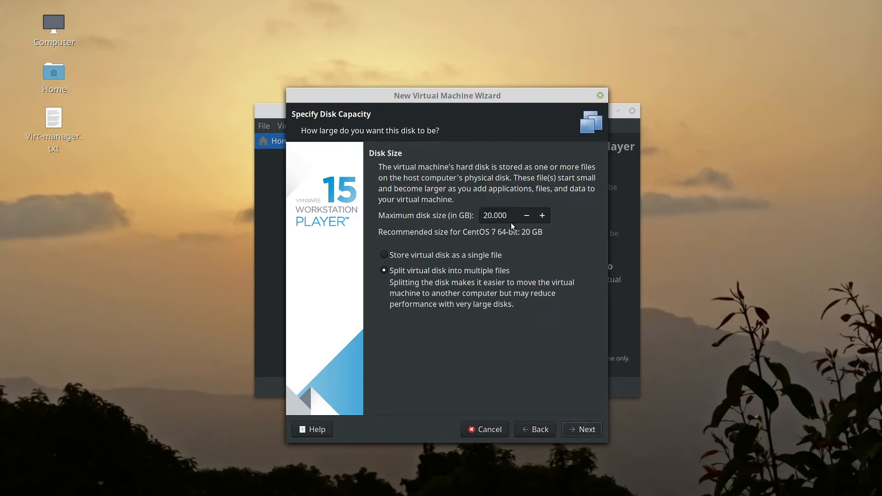
{"action": "mouse_move", "coordinate": [431, 264]}
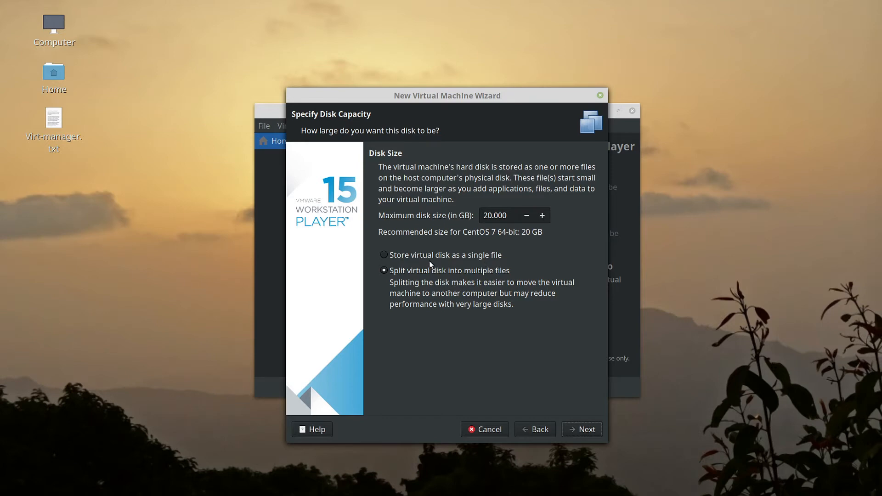
{"action": "mouse_move", "coordinate": [571, 411]}
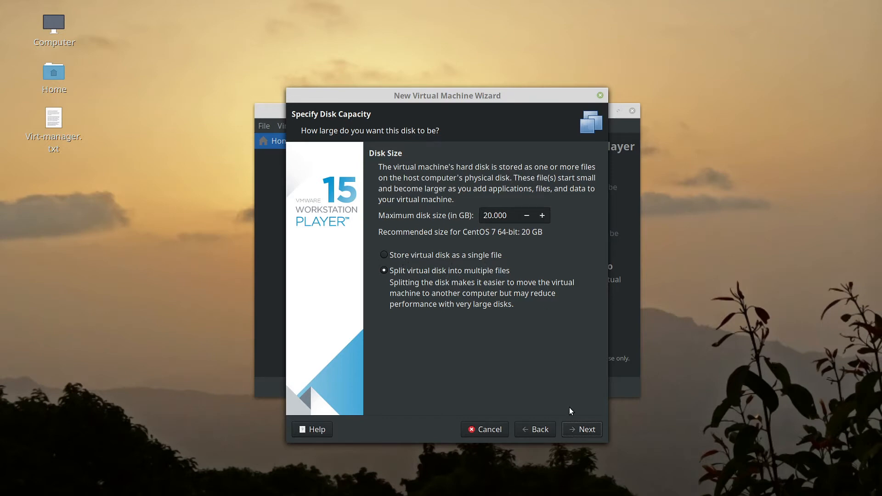
{"action": "left_click", "coordinate": [586, 429]}
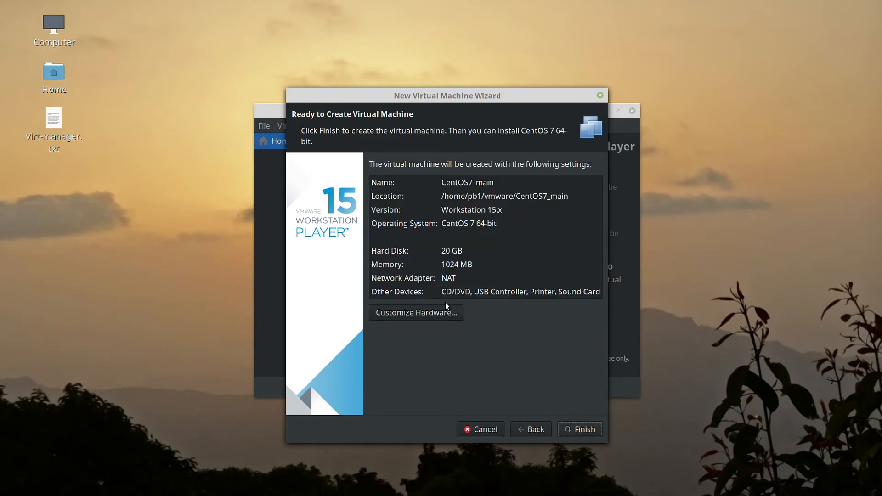
Customize the hardware and set the memory to 4096 MB.
{"action": "left_click", "coordinate": [416, 312]}
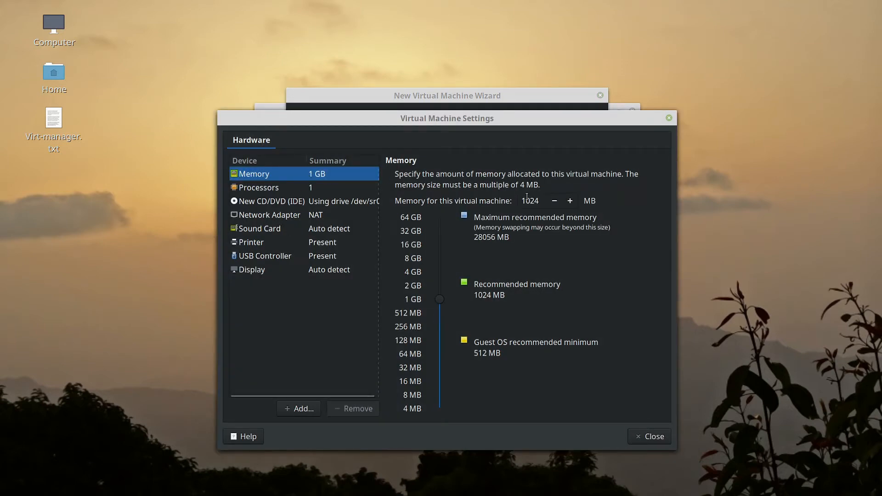
{"action": "triple_click", "coordinate": [529, 201]}
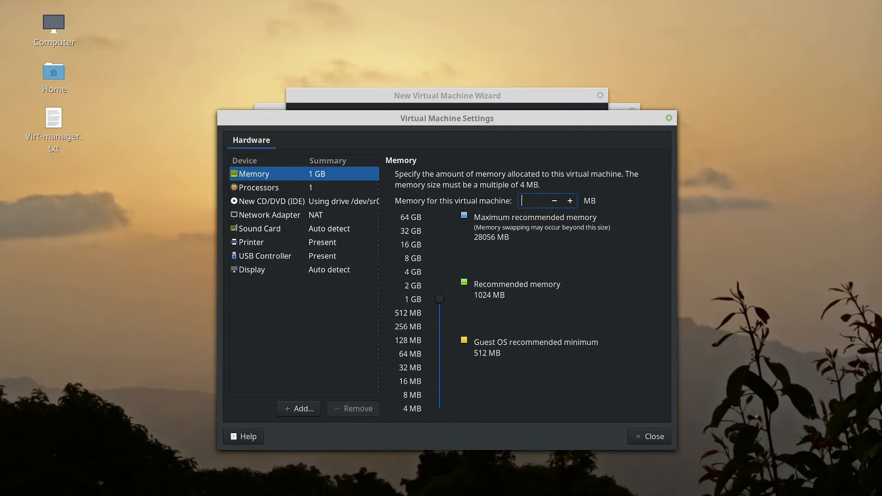
{"action": "type", "text": "4096"}
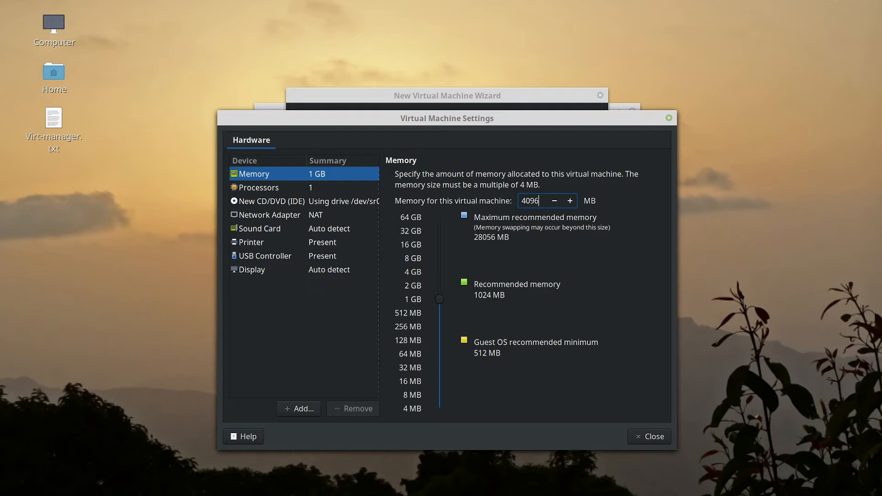
{"action": "mouse_move", "coordinate": [469, 313]}
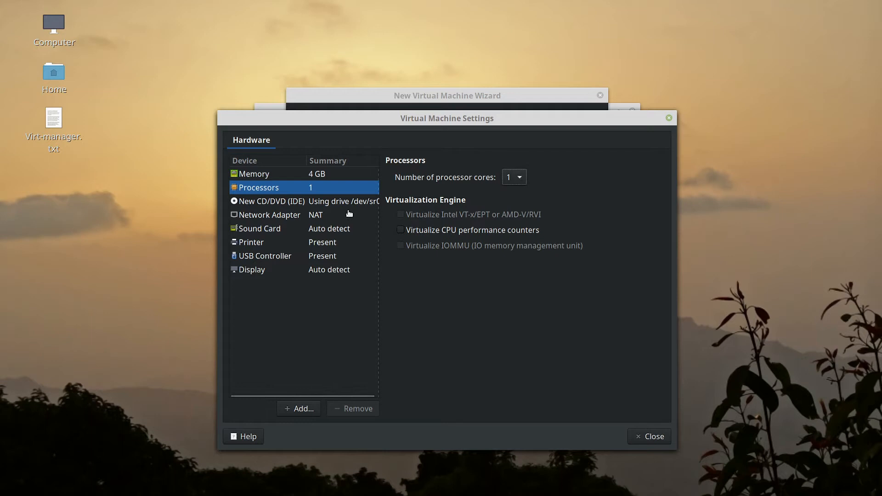
Set the Network Adapter to Bridged so the machine connects directly to the physical network.
{"action": "left_click", "coordinate": [269, 214]}
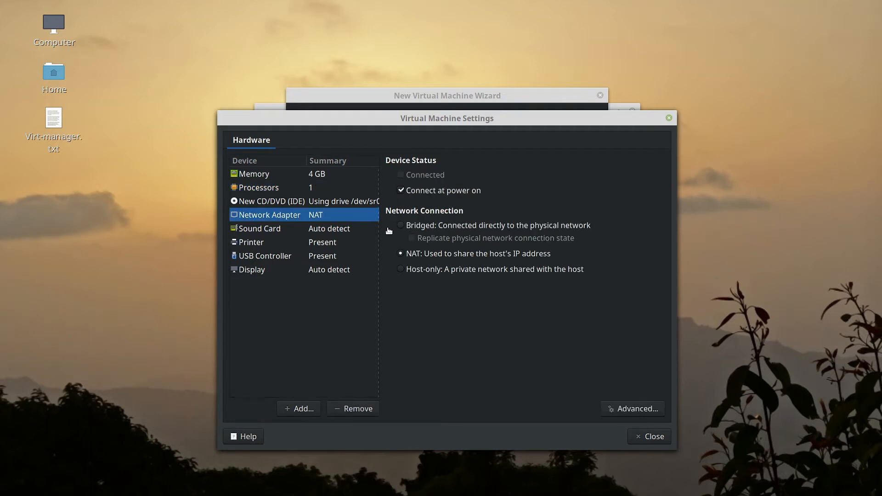
{"action": "left_click", "coordinate": [400, 225]}
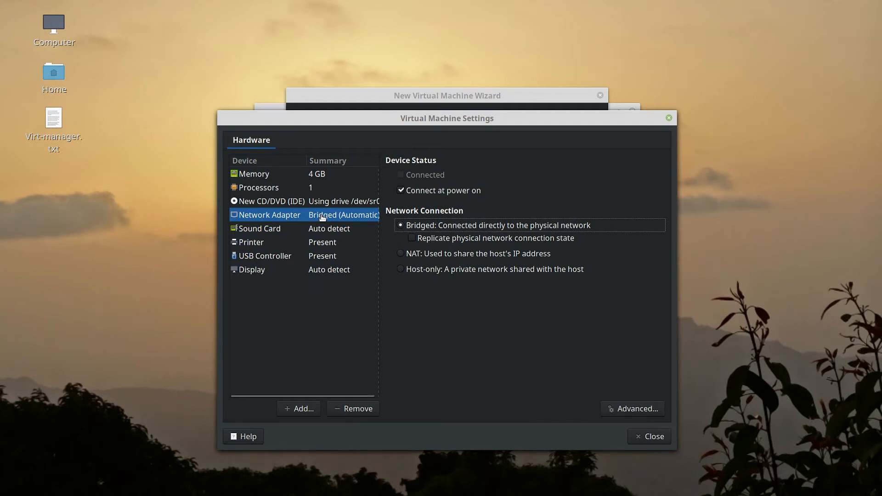
{"action": "mouse_move", "coordinate": [325, 260]}
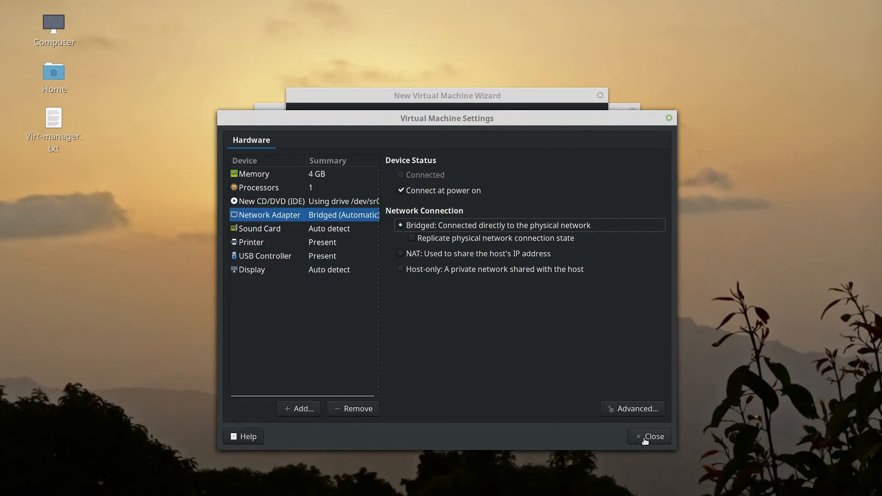
Finish creating CentOS7_main and suppress the post-creation guidance page.
{"action": "left_click", "coordinate": [649, 437]}
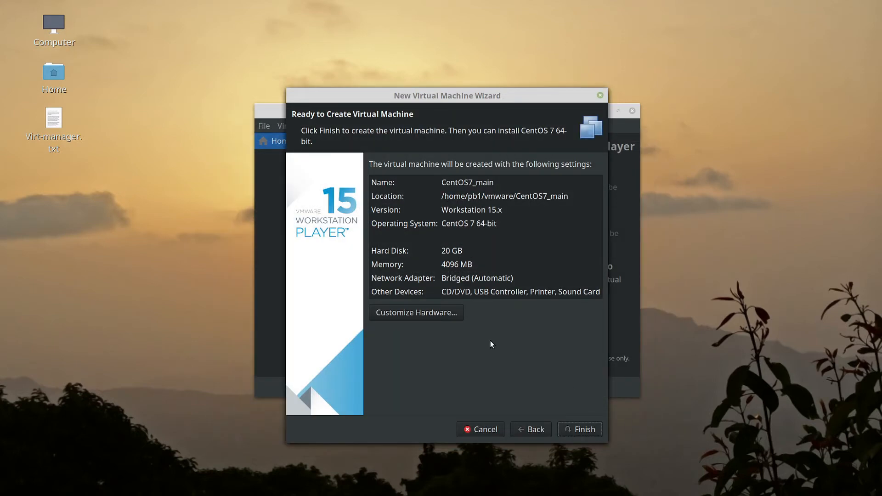
{"action": "mouse_move", "coordinate": [475, 191]}
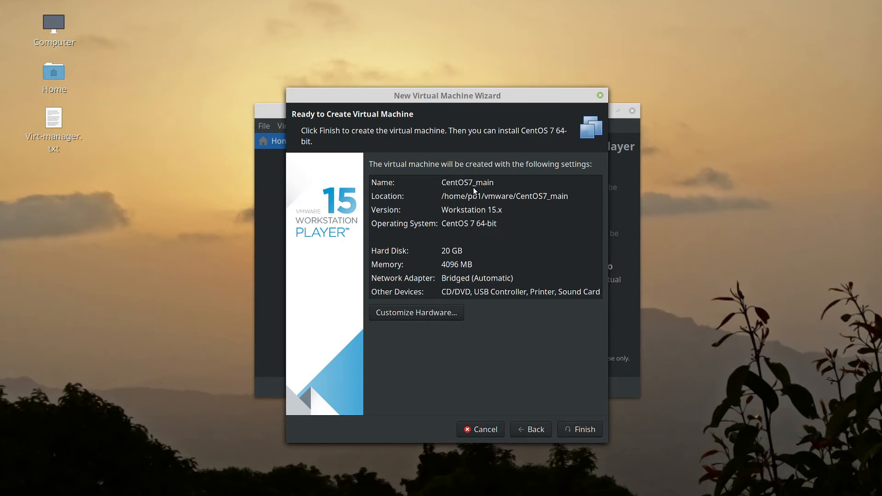
{"action": "mouse_move", "coordinate": [549, 409]}
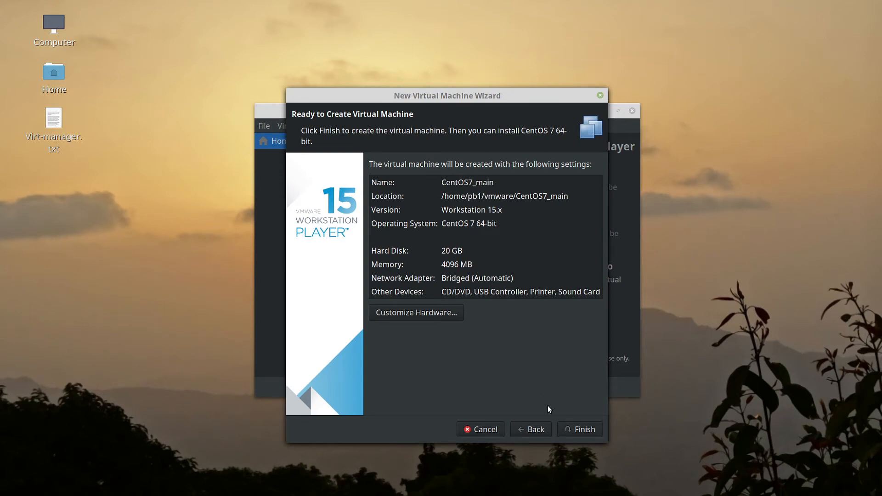
{"action": "left_click", "coordinate": [584, 429]}
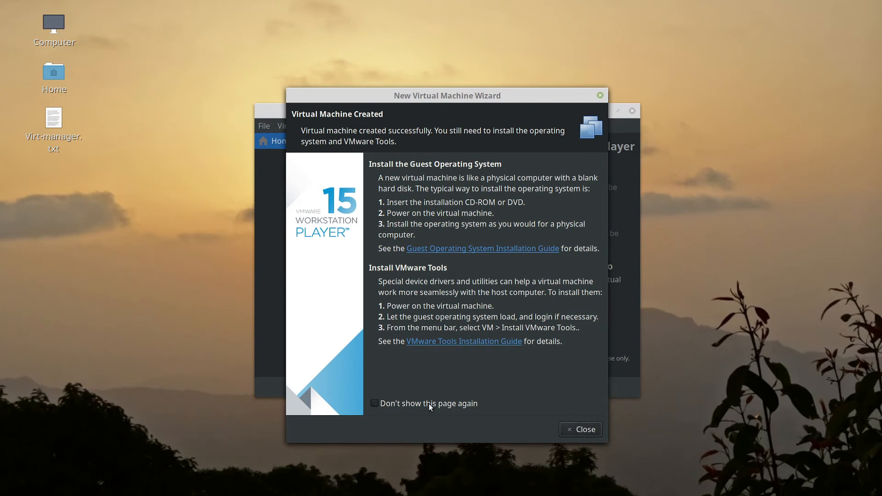
{"action": "left_click", "coordinate": [375, 403]}
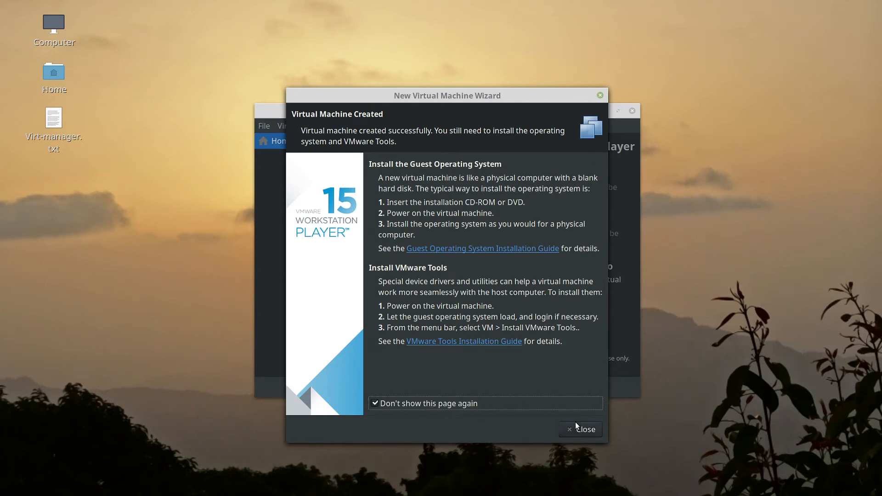
{"action": "left_click", "coordinate": [585, 429]}
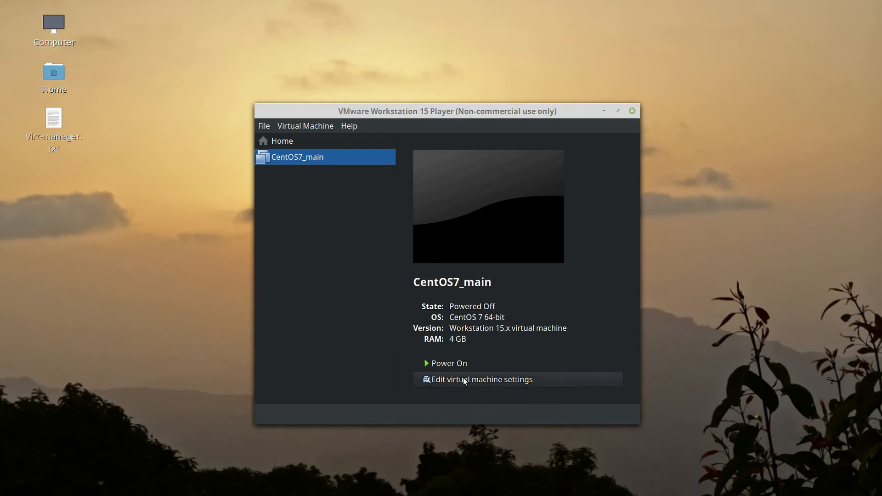
In CentOS7_main's settings, set the CD/DVD (IDE) drive to use an ISO image and browse for it.
{"action": "left_click", "coordinate": [482, 379]}
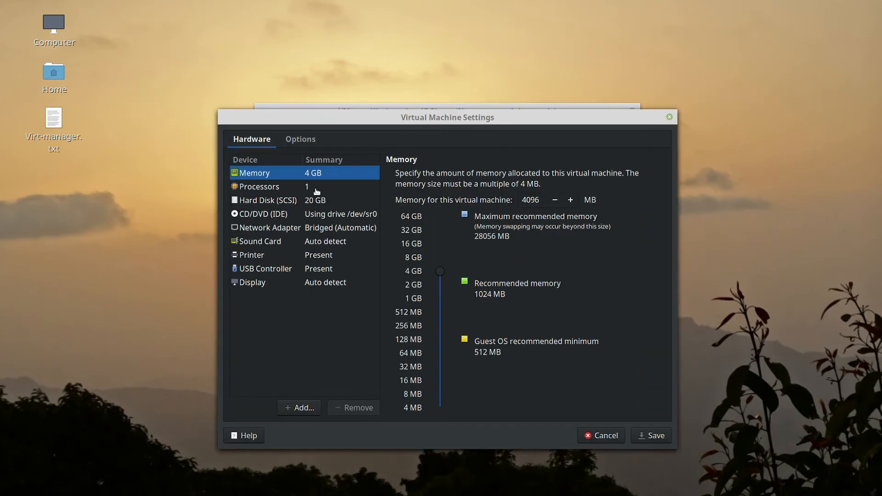
{"action": "left_click", "coordinate": [263, 213]}
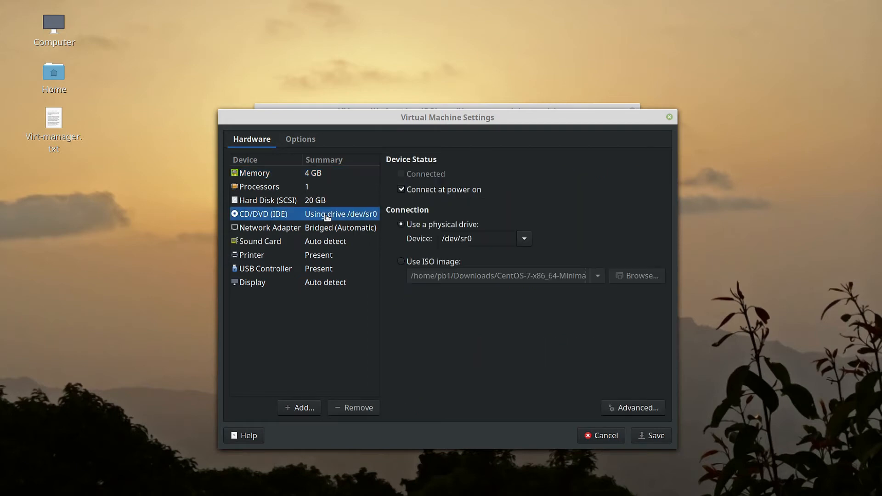
{"action": "left_click", "coordinate": [401, 261]}
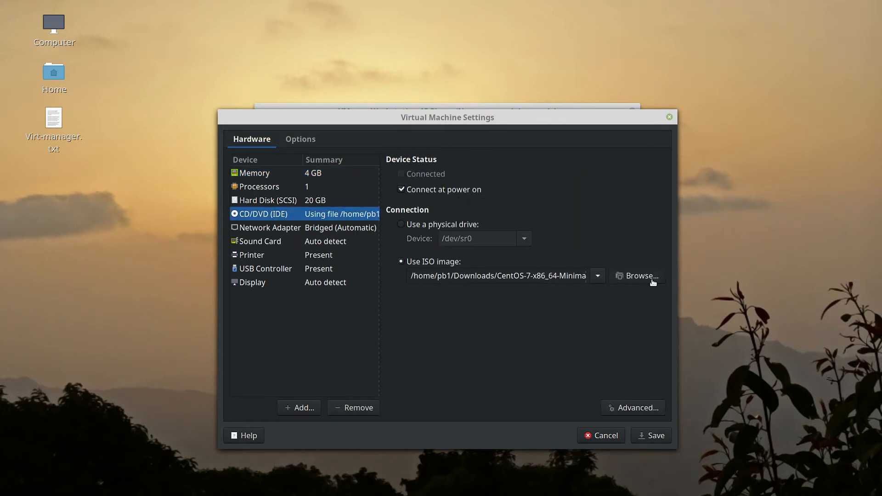
{"action": "left_click", "coordinate": [641, 276]}
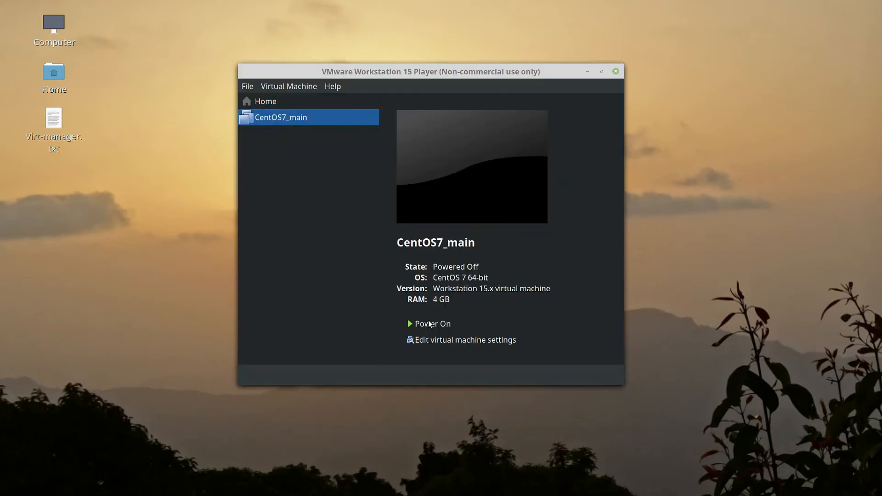
Power on CentOS7_main, grab its input and begin the CentOS 7 installation.
{"action": "left_click", "coordinate": [432, 324]}
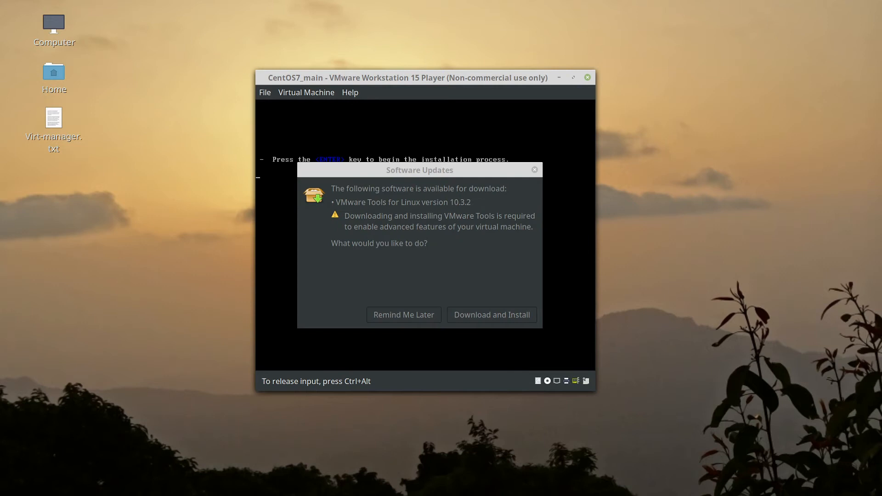
{"action": "mouse_move", "coordinate": [361, 164]}
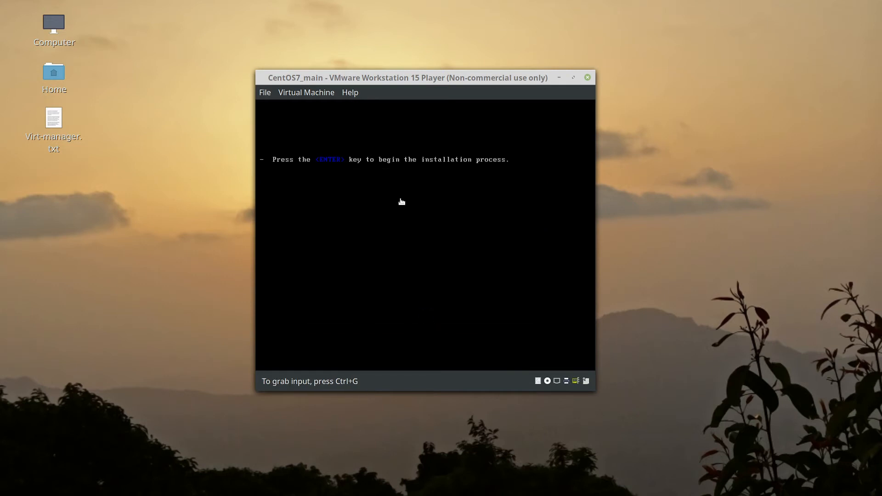
{"action": "left_click", "coordinate": [402, 201]}
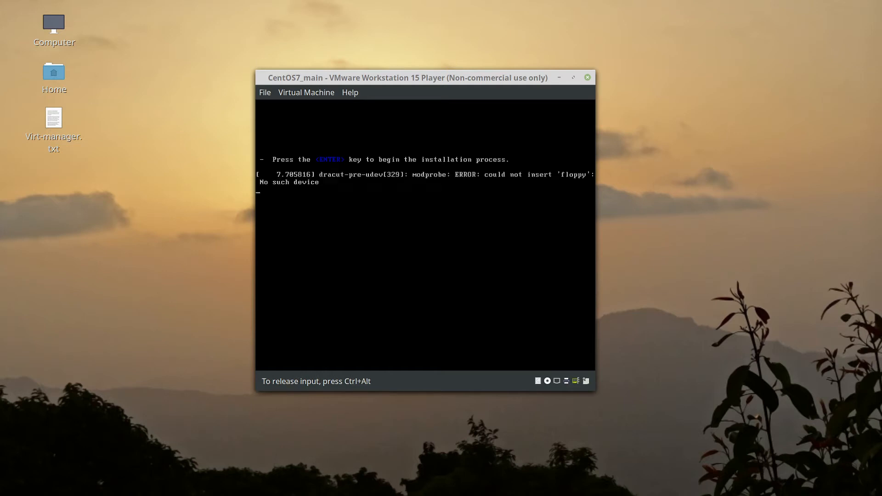
{"action": "key", "text": "Return"}
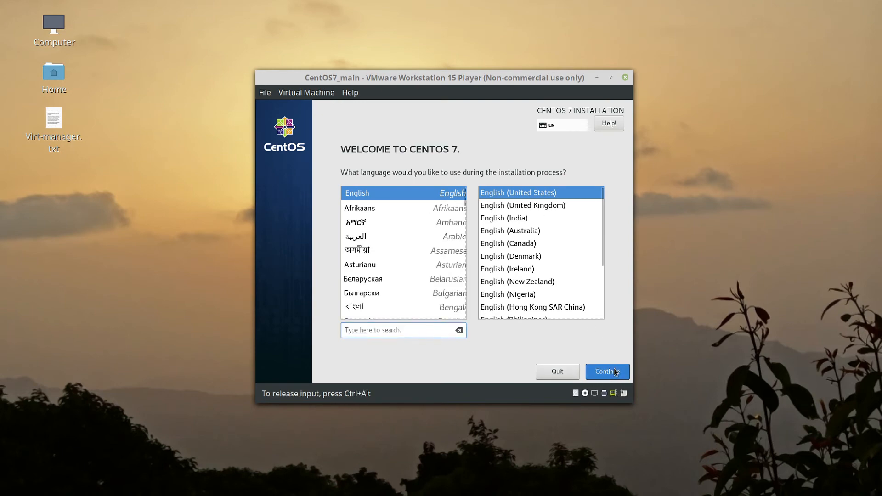
Keep English (United States) language and set the time zone to Asia/Kolkata.
{"action": "left_click", "coordinate": [607, 371]}
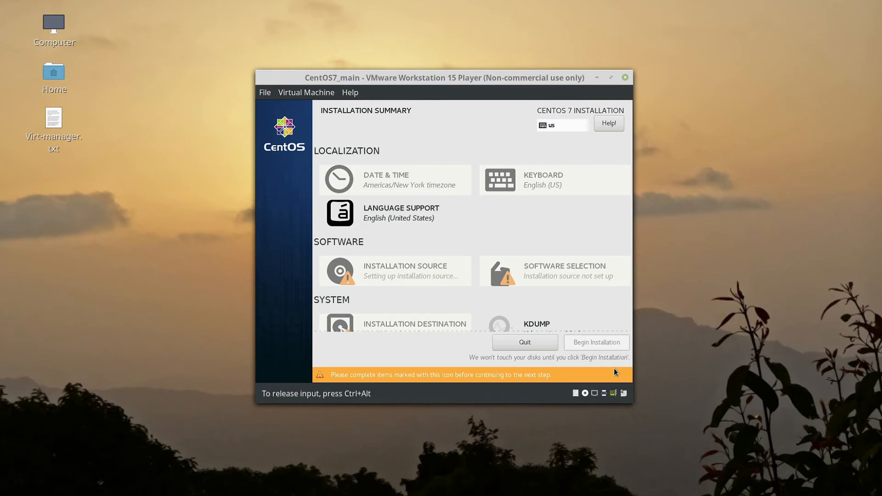
{"action": "mouse_move", "coordinate": [685, 347]}
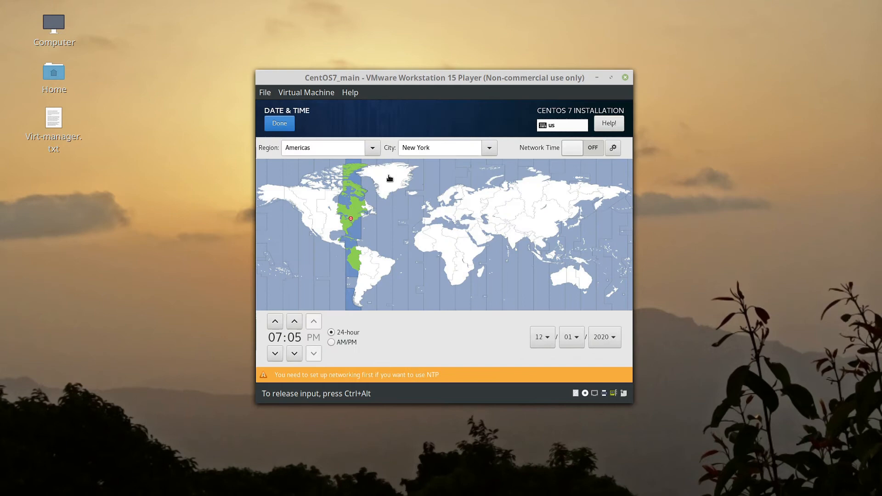
{"action": "left_click", "coordinate": [509, 244]}
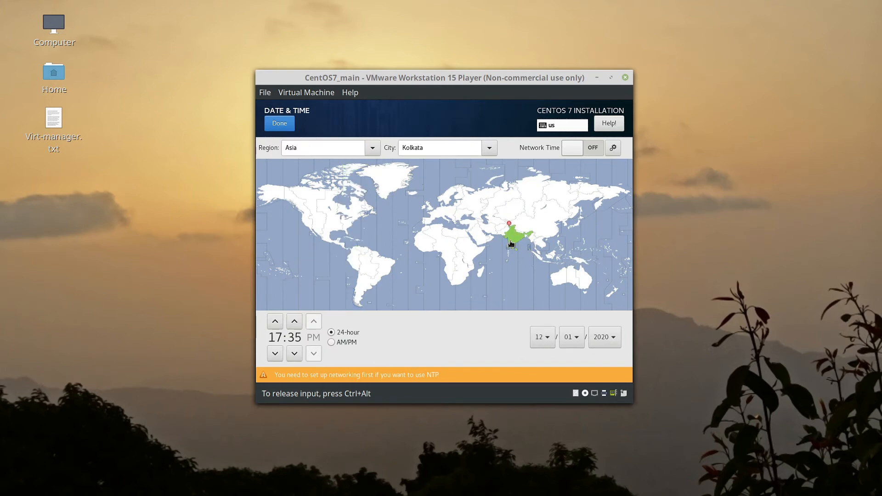
{"action": "left_click", "coordinate": [279, 123]}
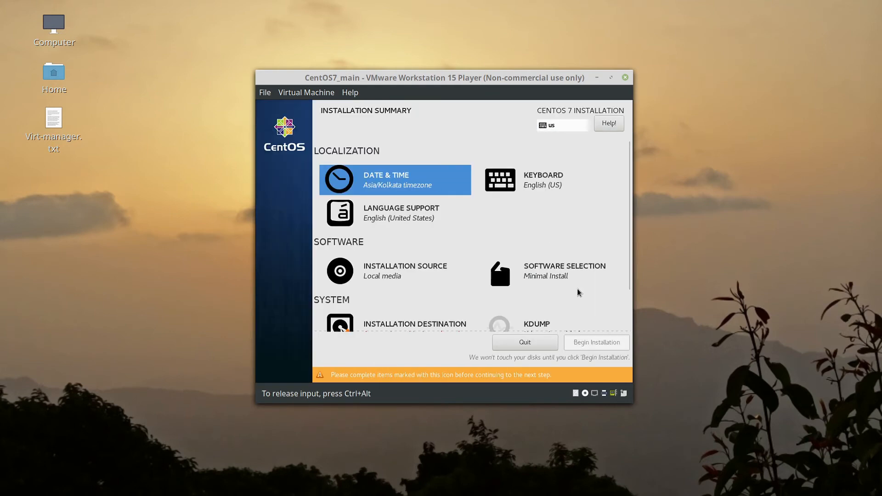
Confirm Minimal Install as the software selection and return to the summary.
{"action": "left_click", "coordinate": [564, 274]}
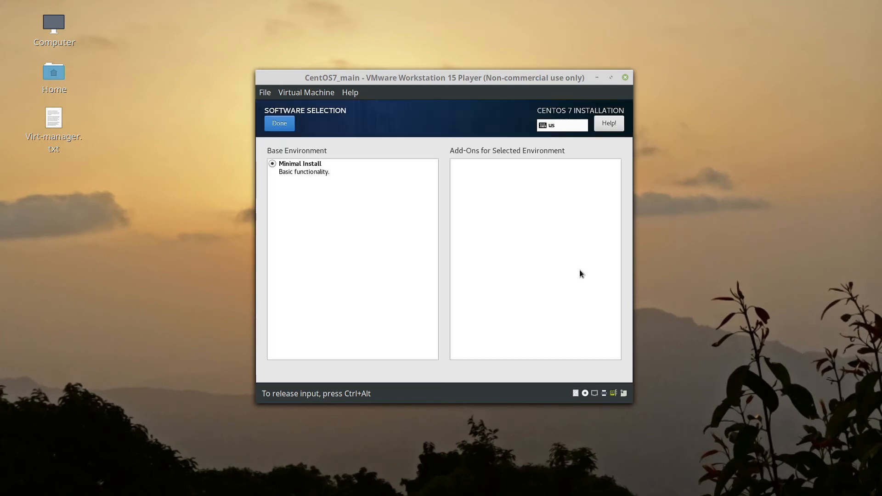
{"action": "left_click", "coordinate": [280, 123]}
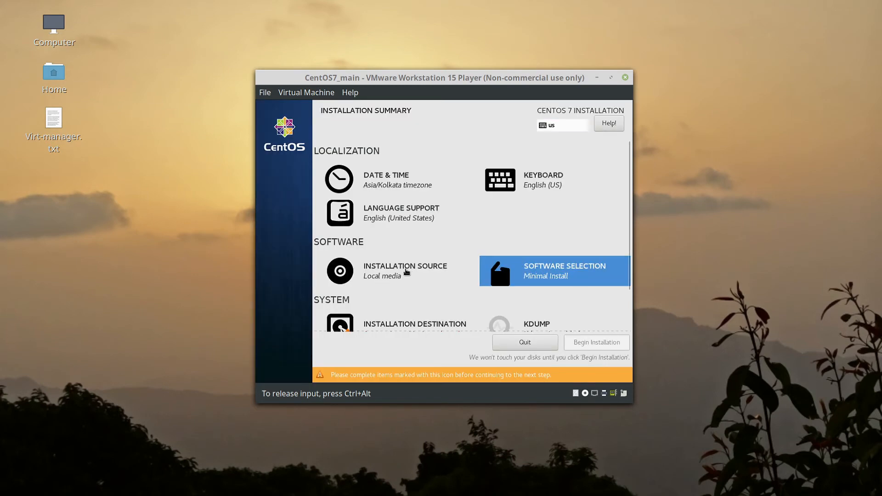
{"action": "scroll", "scroll_direction": "down", "scroll_amount": 3}
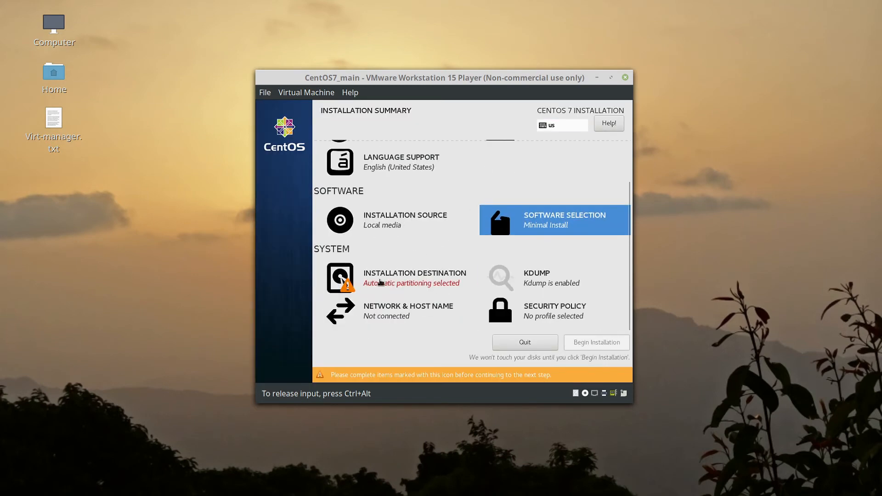
{"action": "mouse_move", "coordinate": [452, 314]}
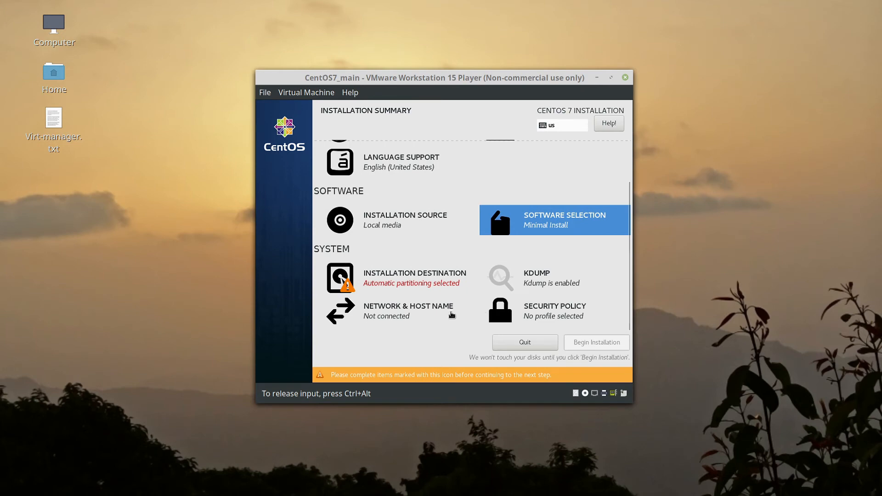
Turn the Ethernet (ens33) connection ON so it gets address 192.168.1.27.
{"action": "left_click", "coordinate": [408, 310]}
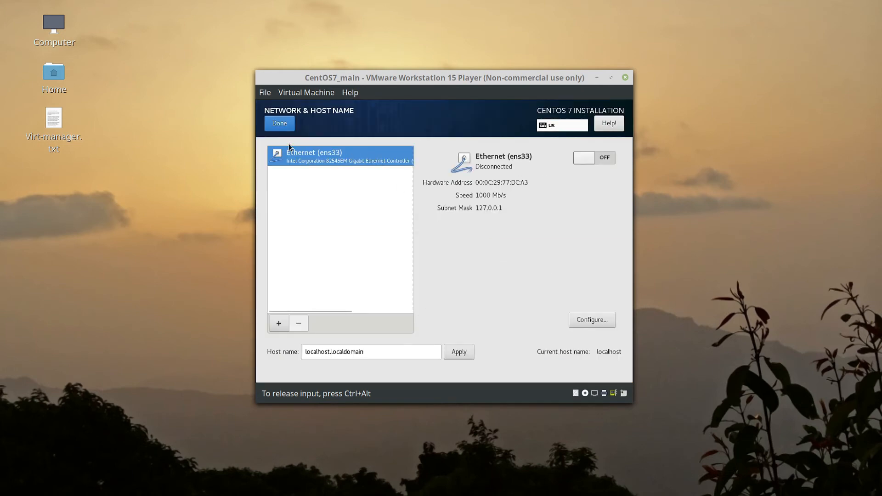
{"action": "left_click", "coordinate": [279, 123]}
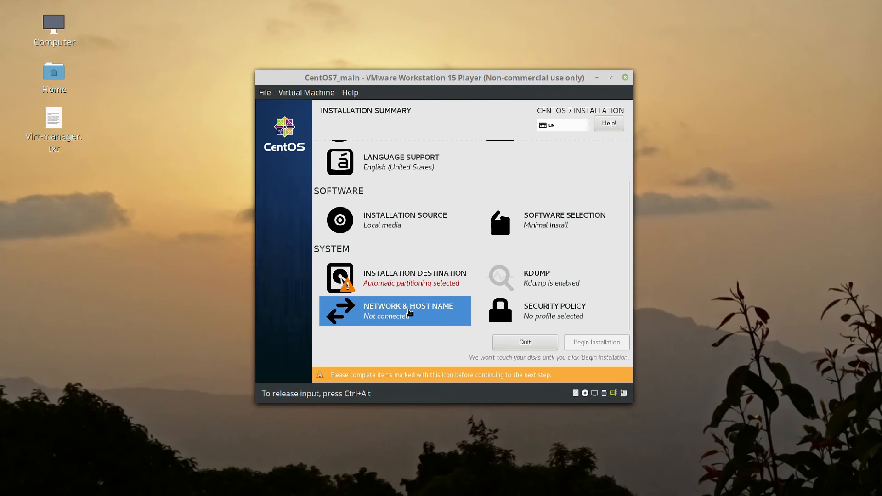
{"action": "left_click", "coordinate": [408, 311]}
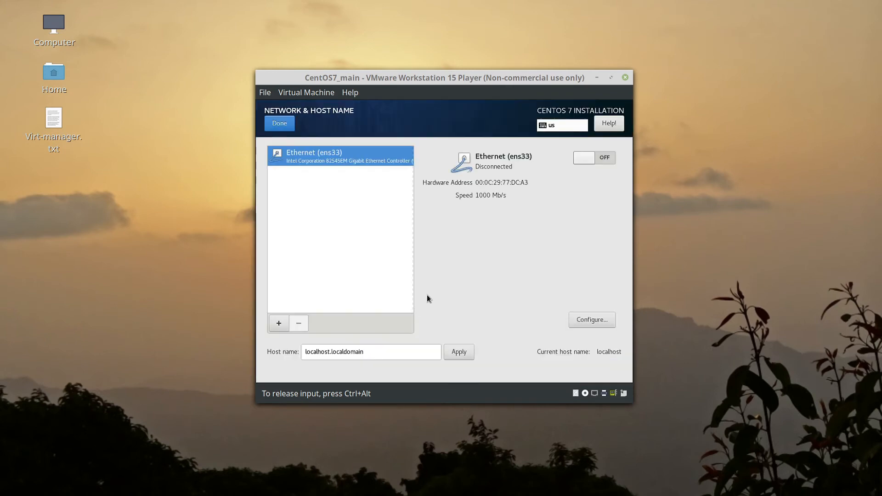
{"action": "left_click", "coordinate": [594, 158]}
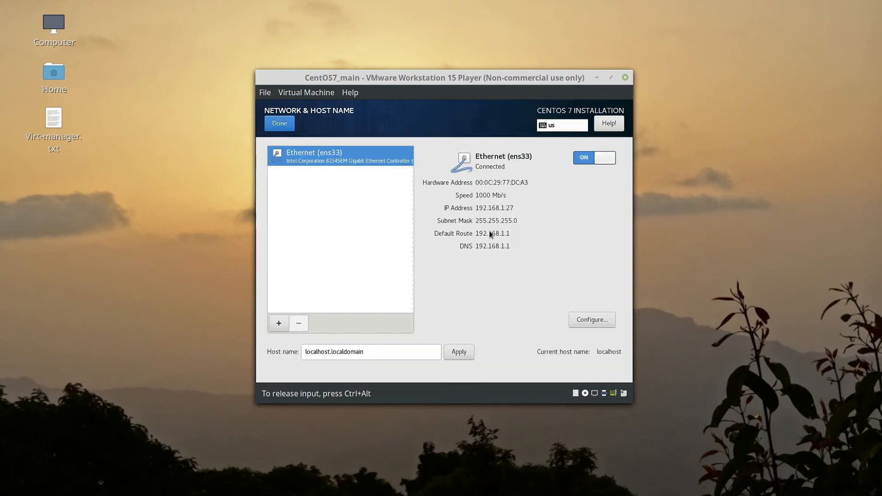
{"action": "left_click", "coordinate": [279, 123]}
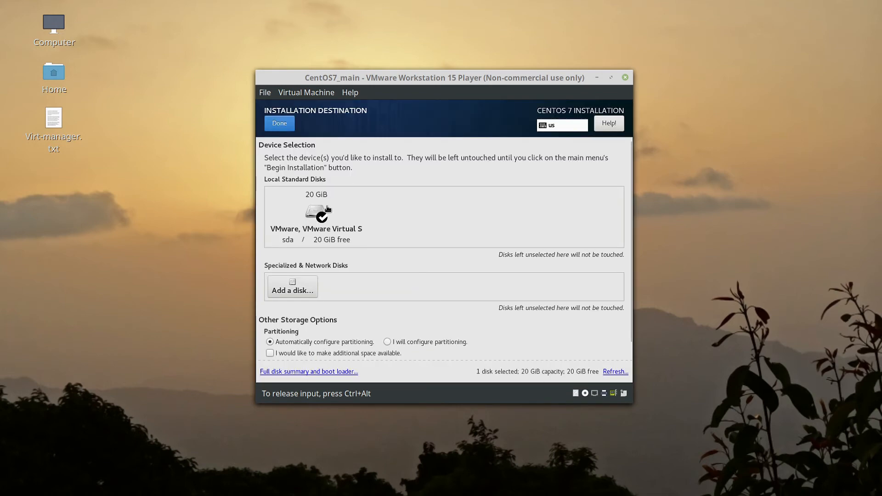
Choose manual partitioning and create the standard partitions automatically.
{"action": "left_click", "coordinate": [316, 214]}
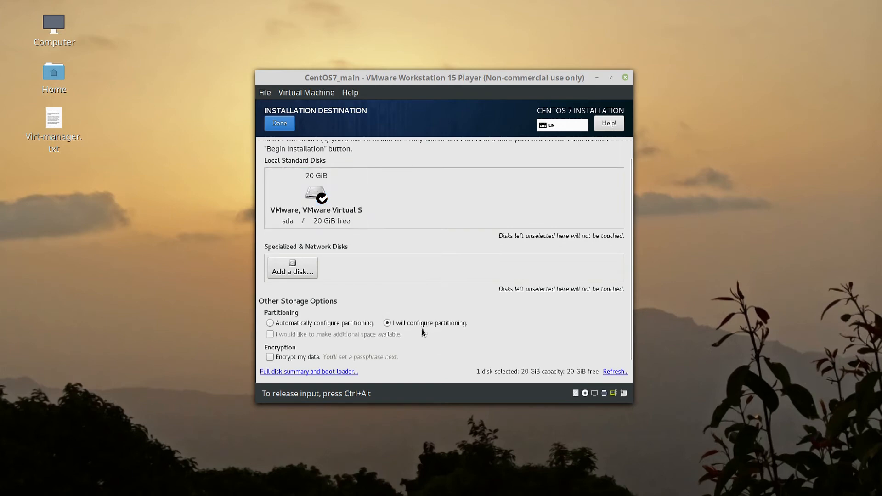
{"action": "left_click", "coordinate": [279, 123]}
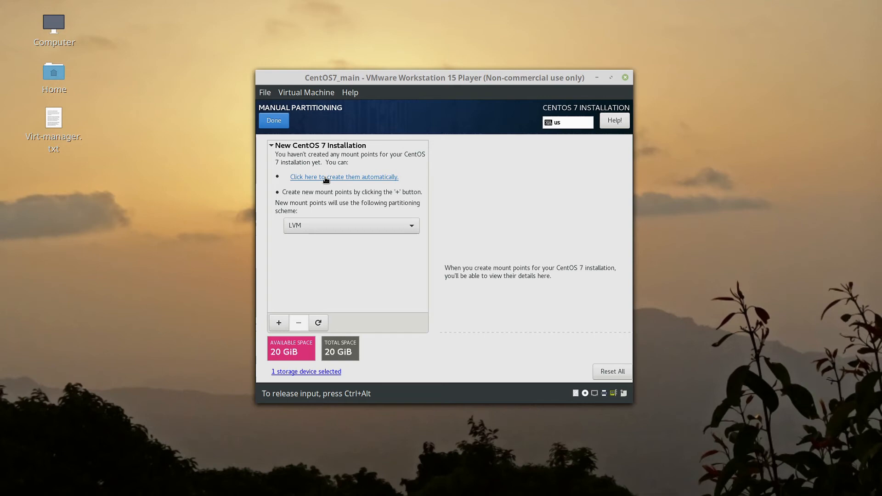
{"action": "left_click", "coordinate": [344, 177]}
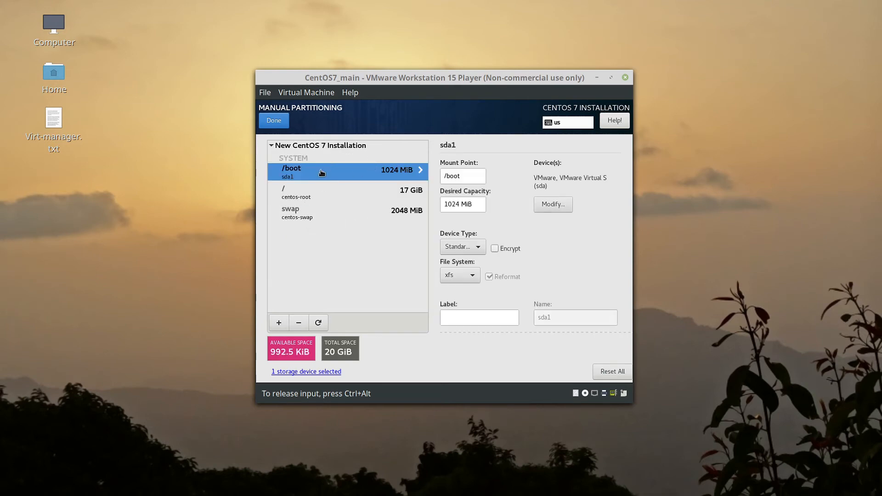
Review the 17 GiB root and 2048 MiB swap partitions and accept the disk changes.
{"action": "left_click", "coordinate": [463, 204]}
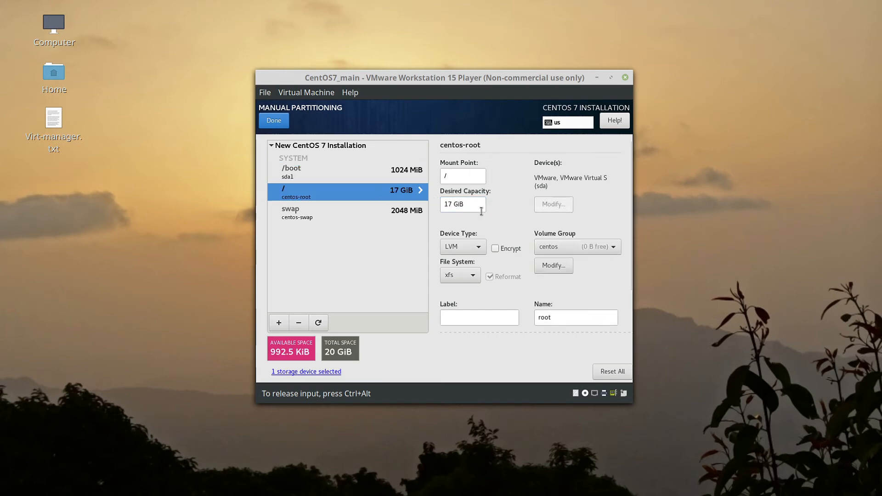
{"action": "triple_click", "coordinate": [463, 204]}
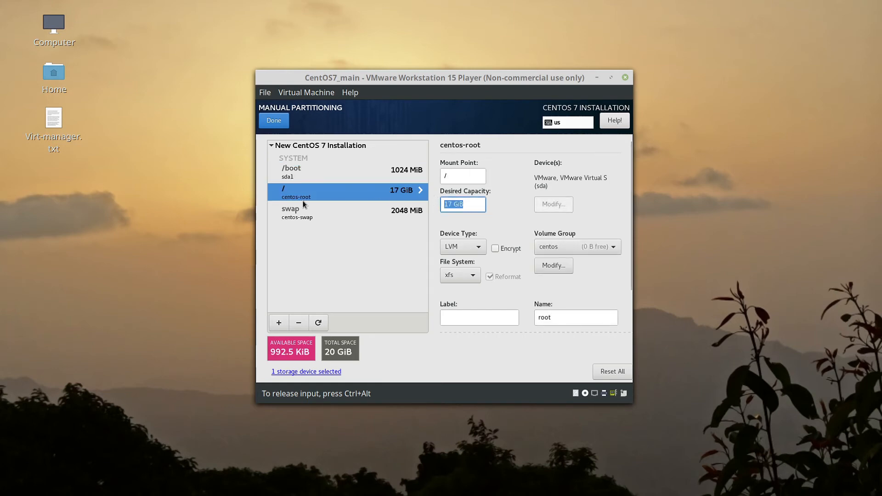
{"action": "left_click", "coordinate": [296, 213]}
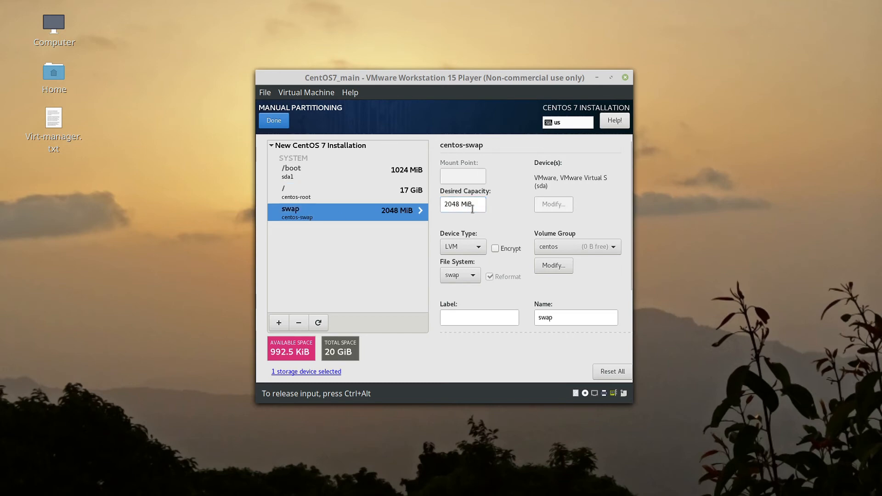
{"action": "triple_click", "coordinate": [463, 205]}
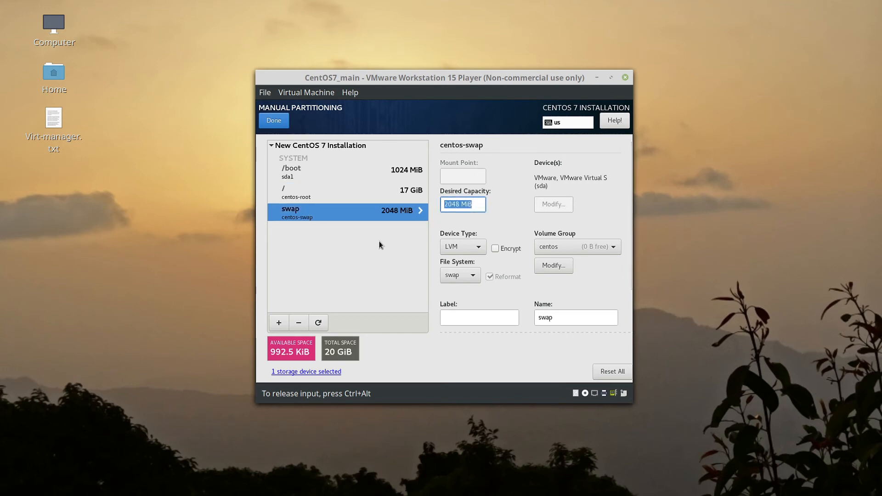
{"action": "mouse_move", "coordinate": [292, 178]}
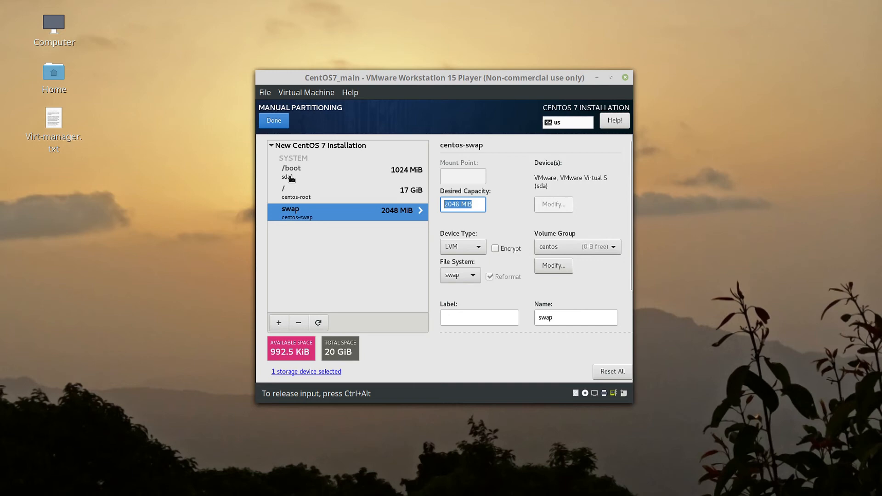
{"action": "left_click", "coordinate": [274, 120]}
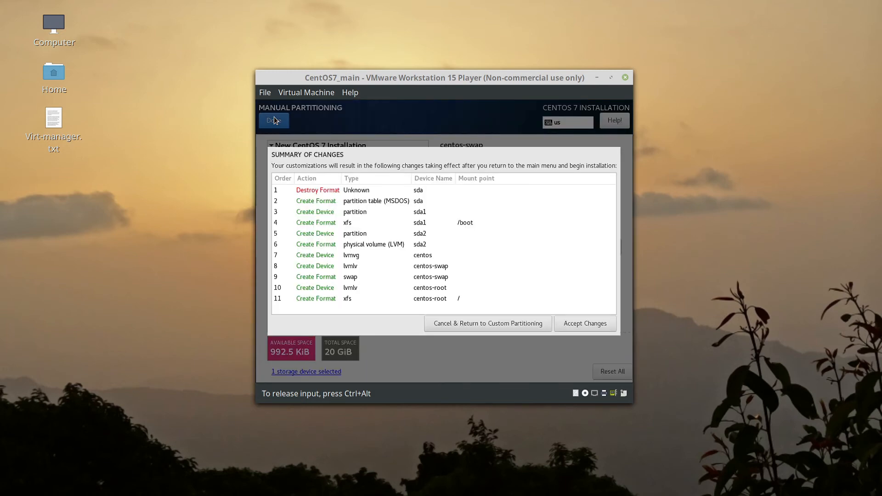
{"action": "left_click", "coordinate": [585, 323]}
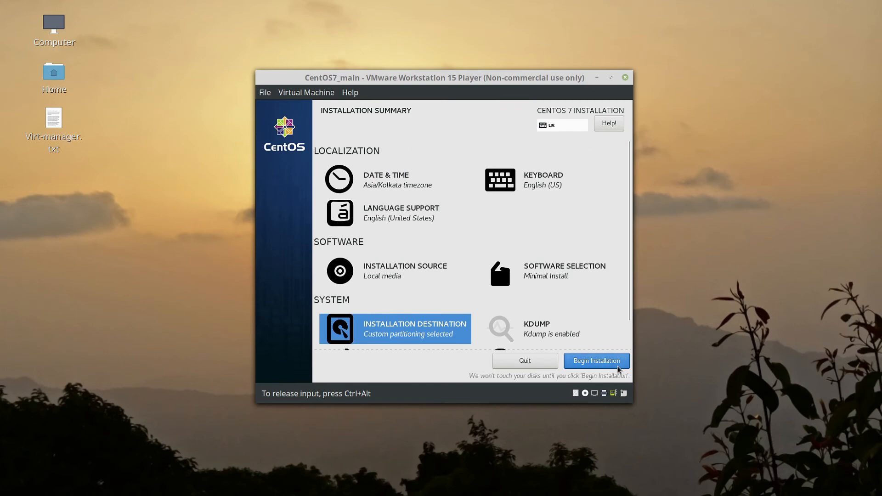
Begin the CentOS installation and set the root password, confirming the weak password.
{"action": "left_click", "coordinate": [596, 360]}
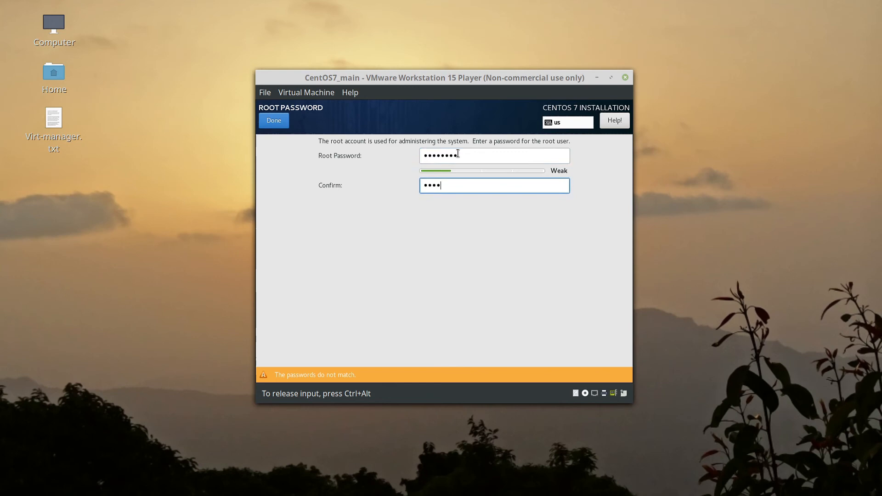
{"action": "left_click", "coordinate": [273, 121]}
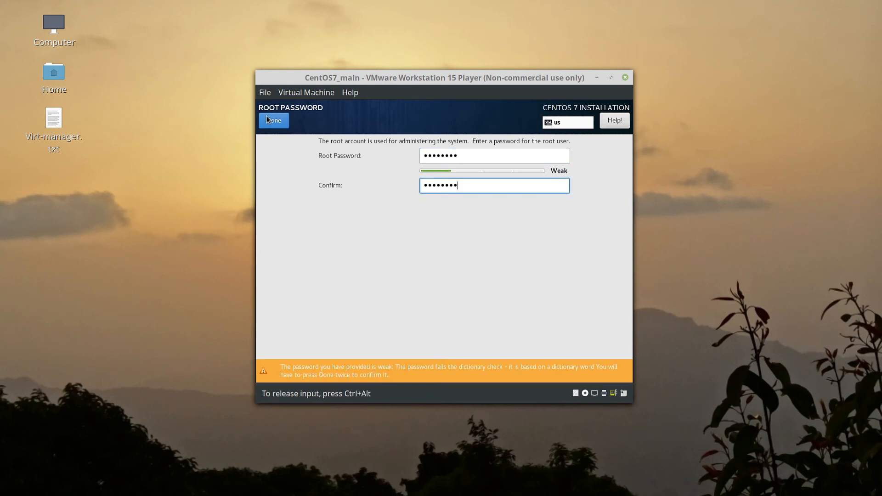
{"action": "left_click", "coordinate": [273, 120]}
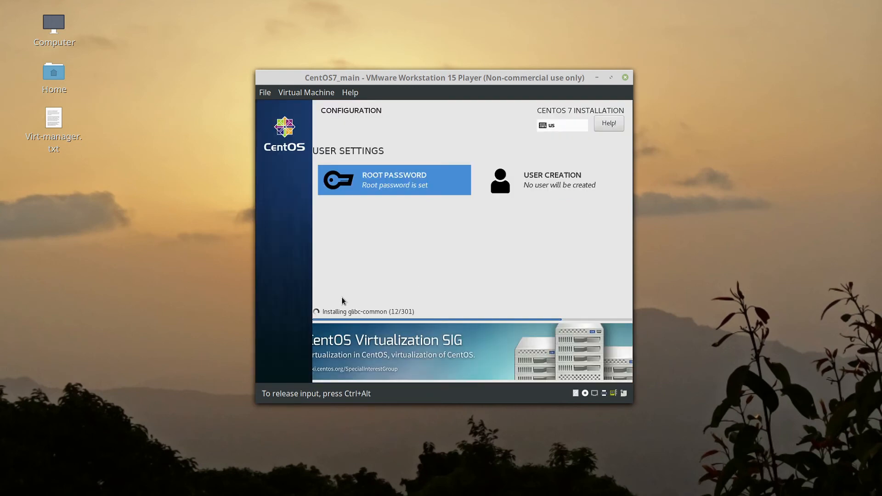
{"action": "mouse_move", "coordinate": [360, 307]}
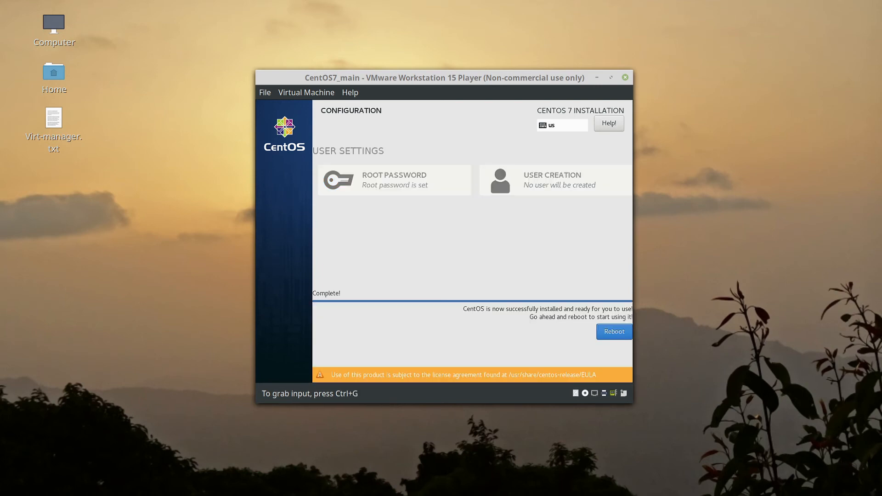
{"action": "mouse_move", "coordinate": [841, 426]}
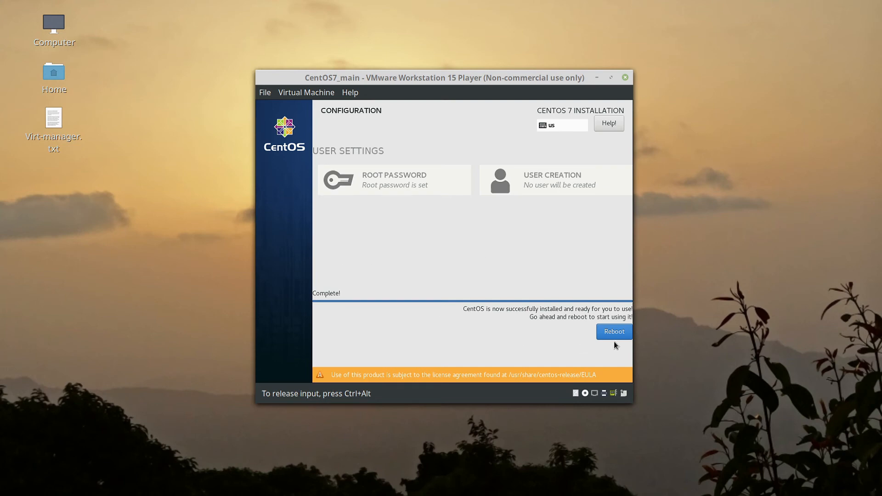
{"action": "mouse_move", "coordinate": [623, 346]}
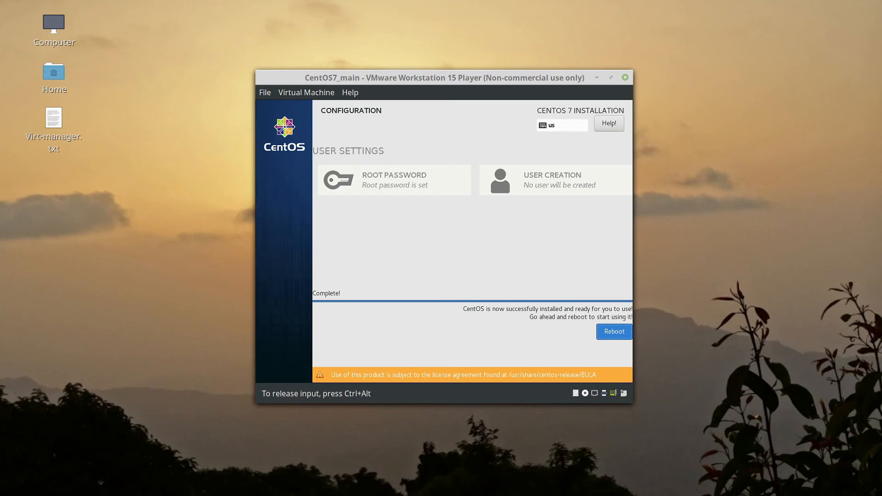
Reboot into the newly installed CentOS once installation completes.
{"action": "left_click", "coordinate": [614, 332]}
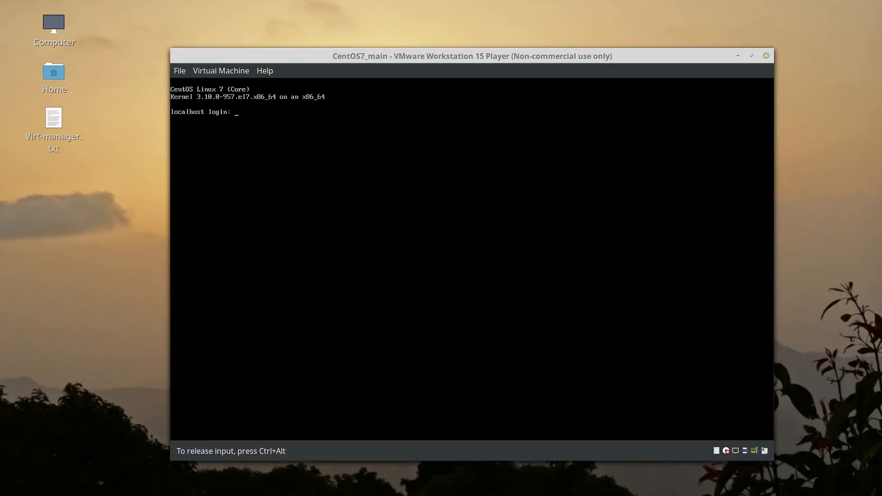
Log in as root at the console login prompt.
{"action": "type", "text": "root"}
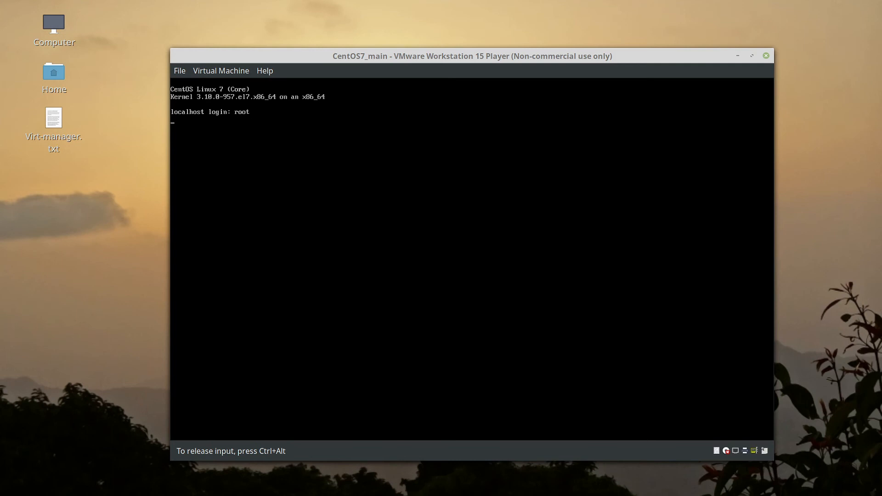
{"action": "key", "text": "Return"}
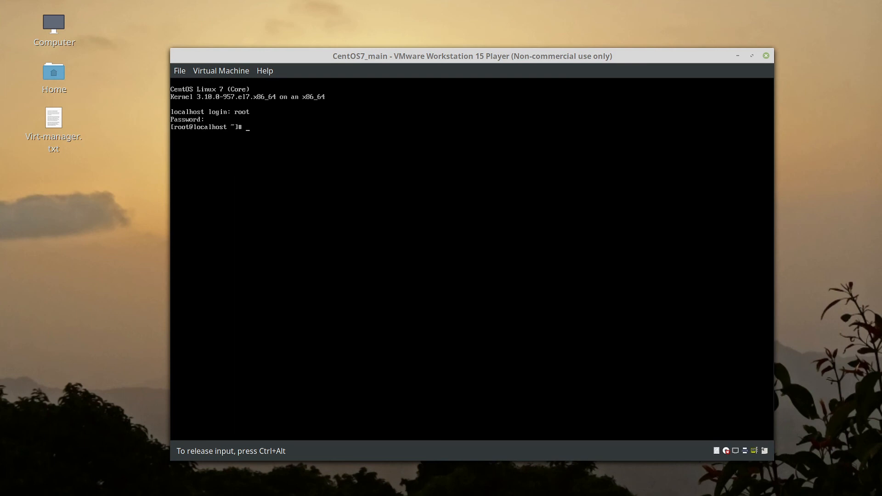
Run cat /etc/redhat-release to see release 7.6.1810, then enter sudo init 0.
{"action": "type", "text": "cat /etc/re"}
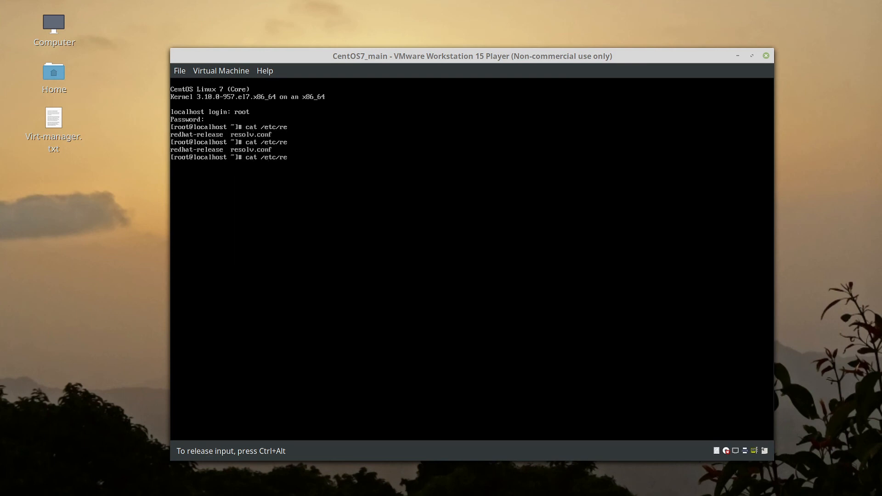
{"action": "type", "text": "dhat-release"}
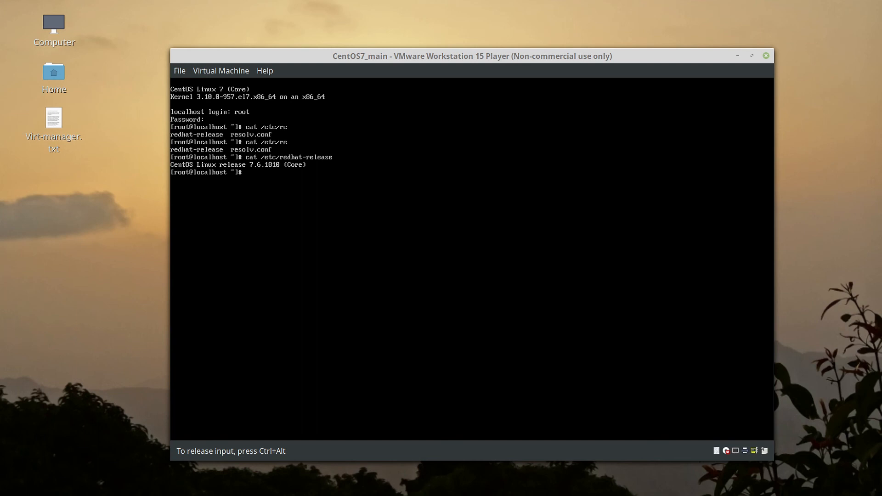
{"action": "type", "text": "sudo init 0"}
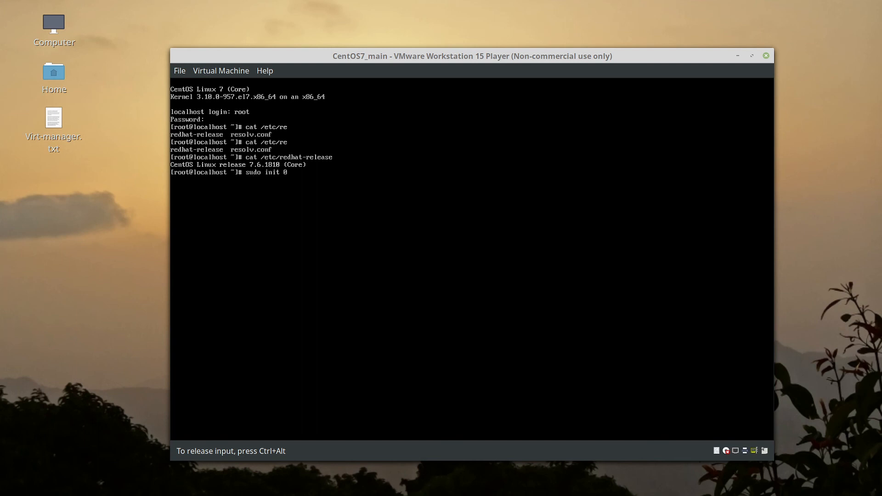